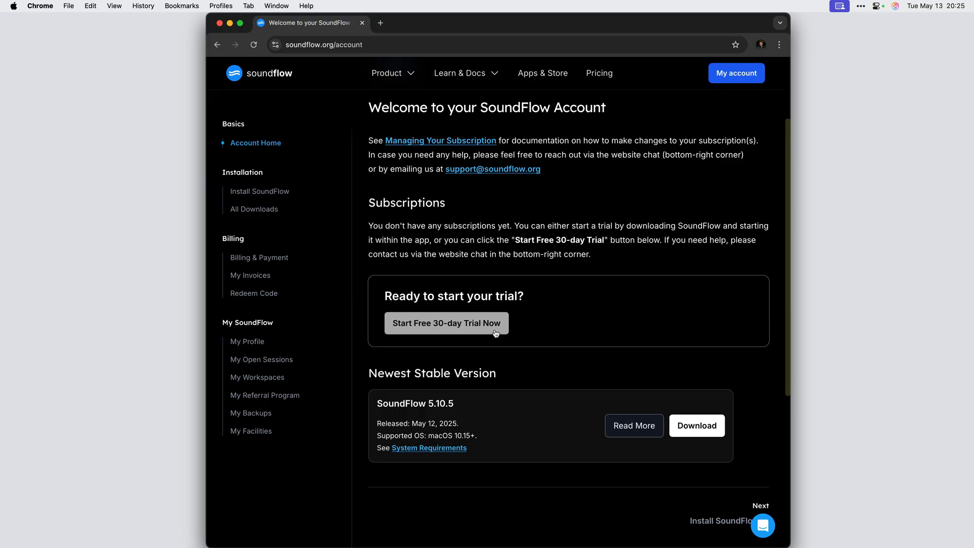
Preview the SoundFlow deck overlay in Ableton Live, then open a blank Chrome tab.
click(446, 323)
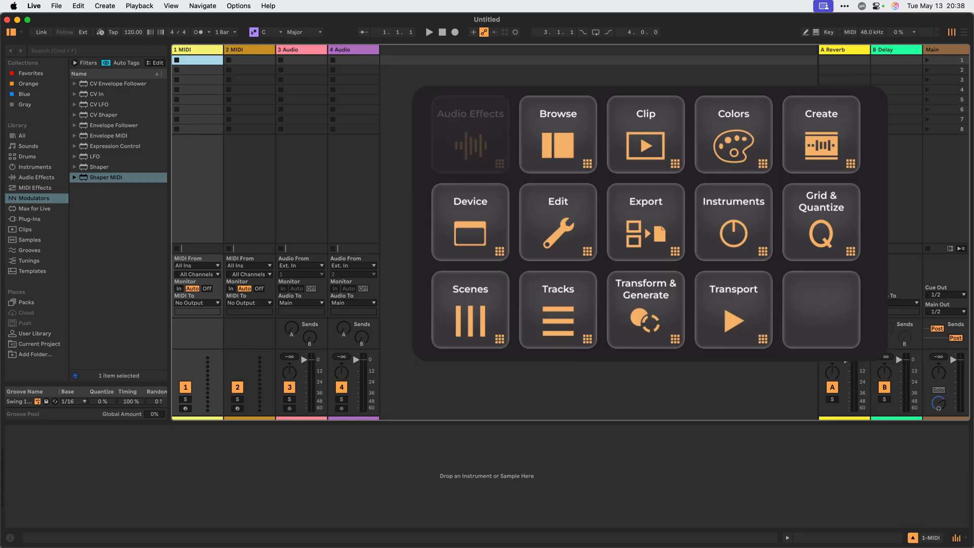
click(470, 134)
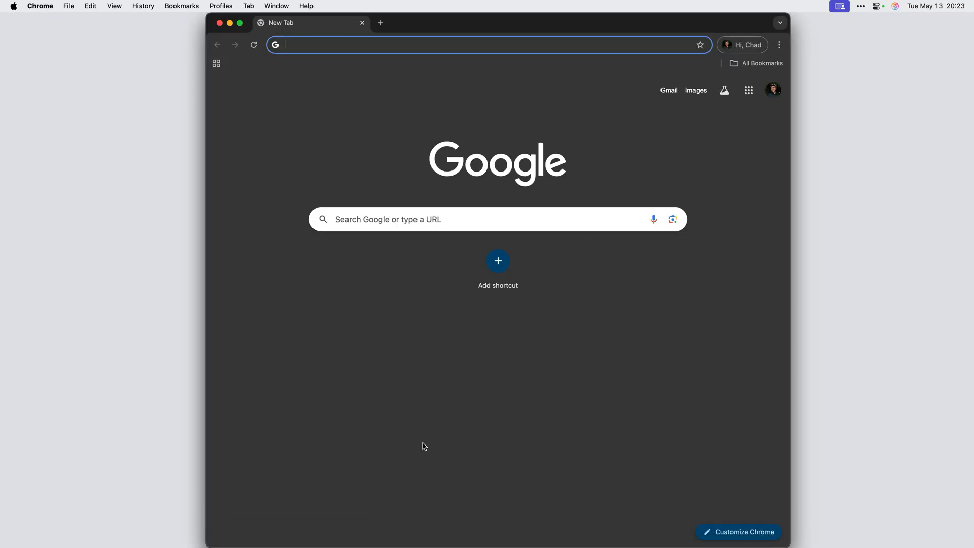
text(soundflow.org)
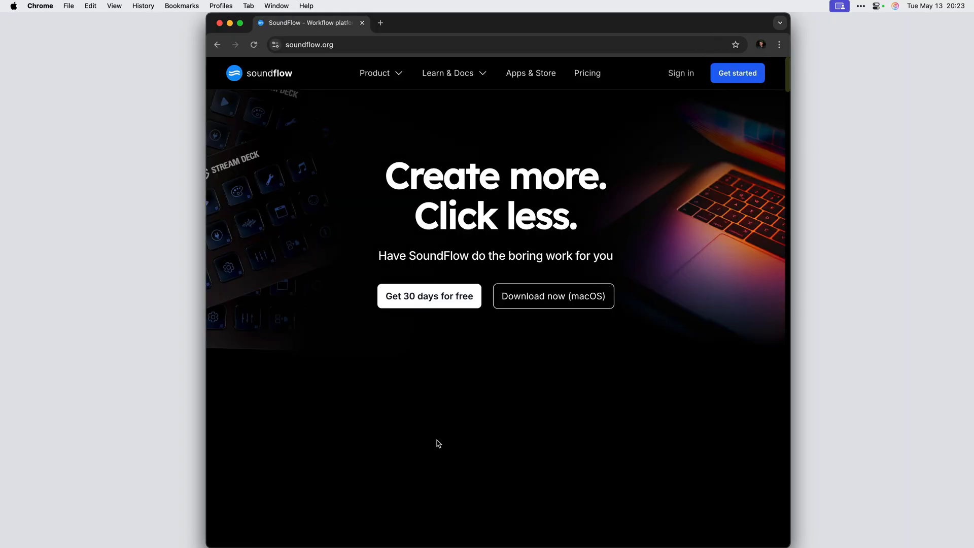
scroll(down, 3)
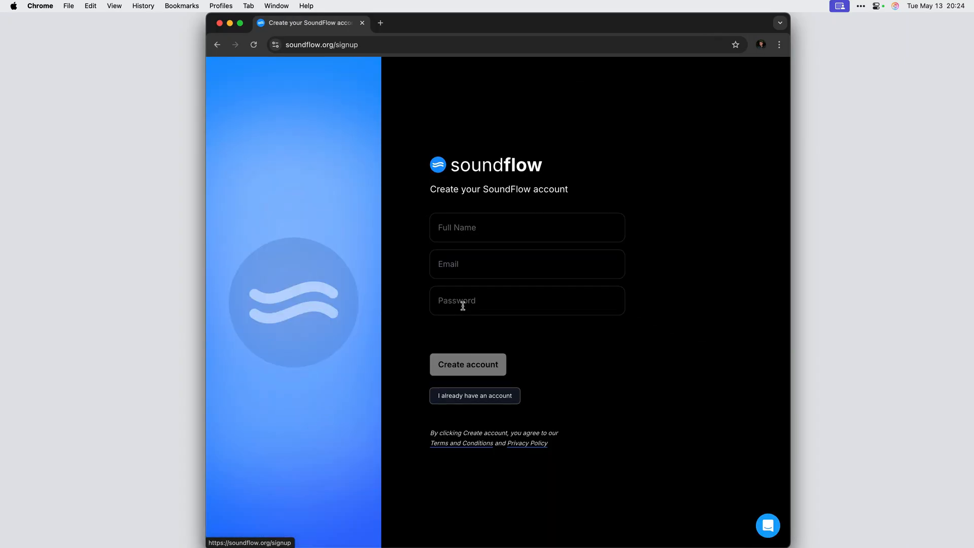
text(abled)
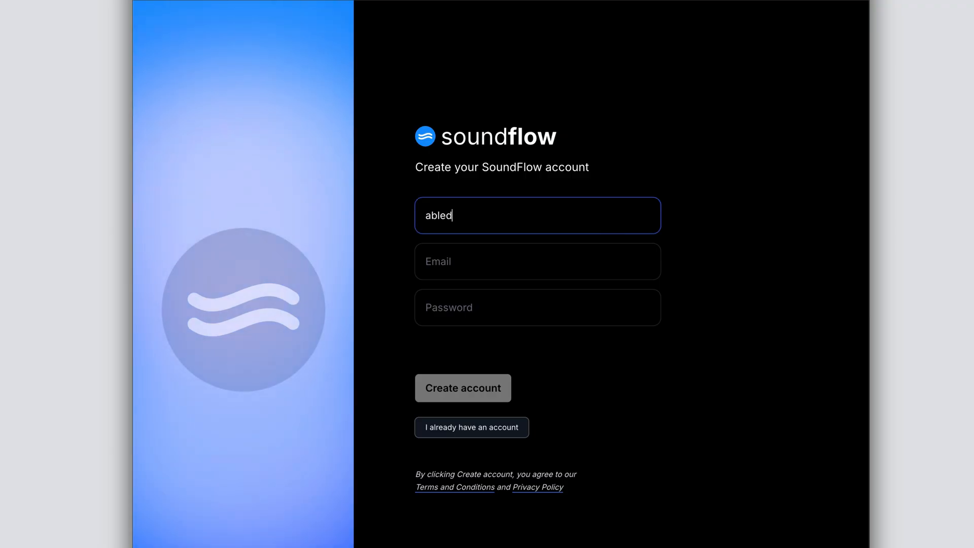
text(ablet)
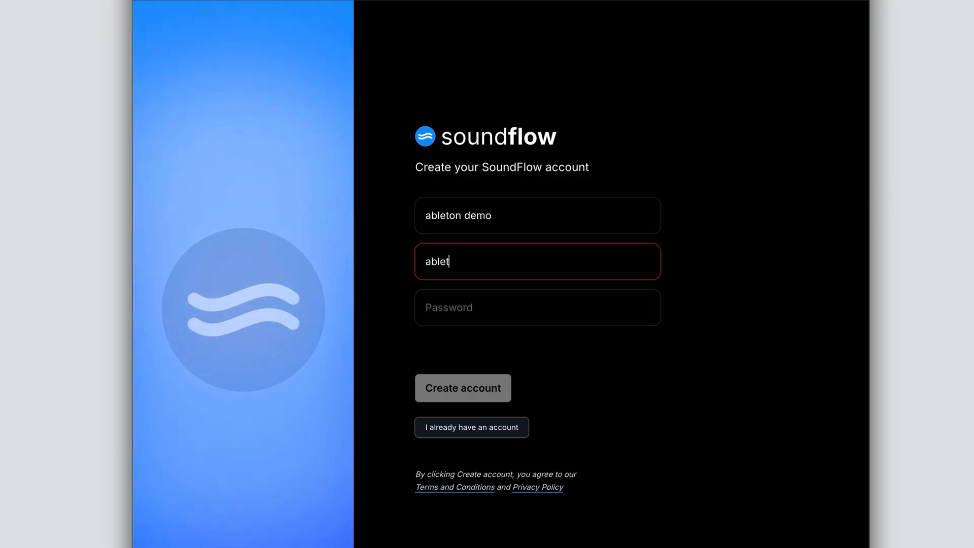
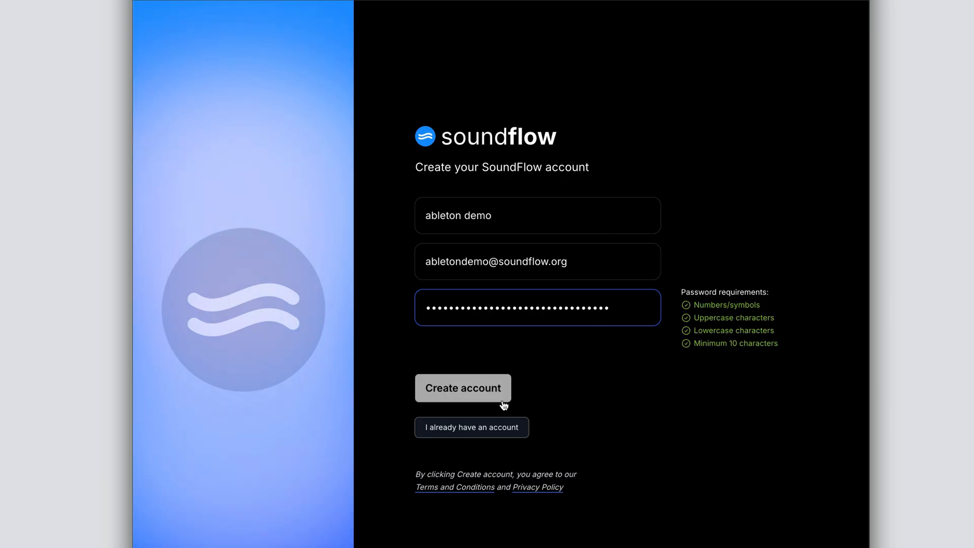
click(463, 388)
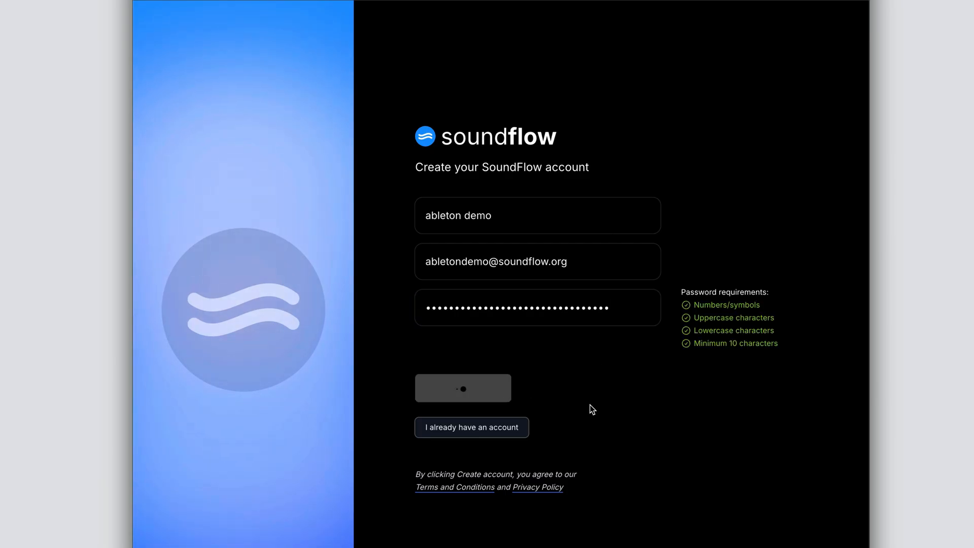
Verify the account email and answer where SoundFlow was heard about.
click(463, 387)
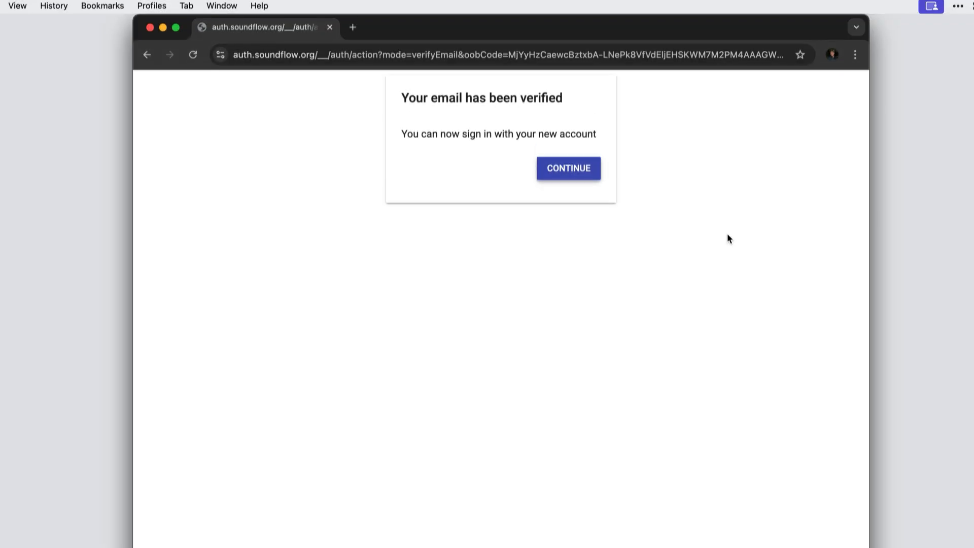
mouse_move(567, 169)
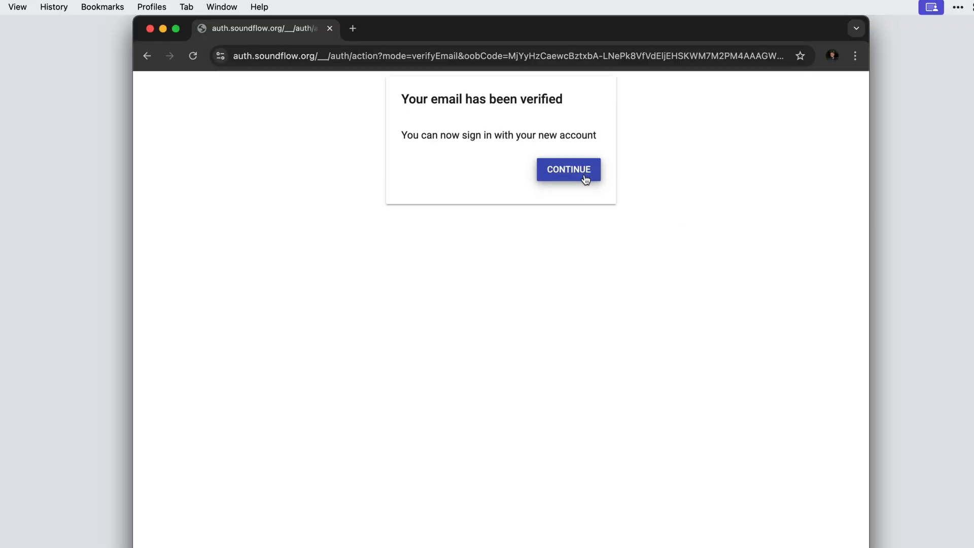
click(567, 169)
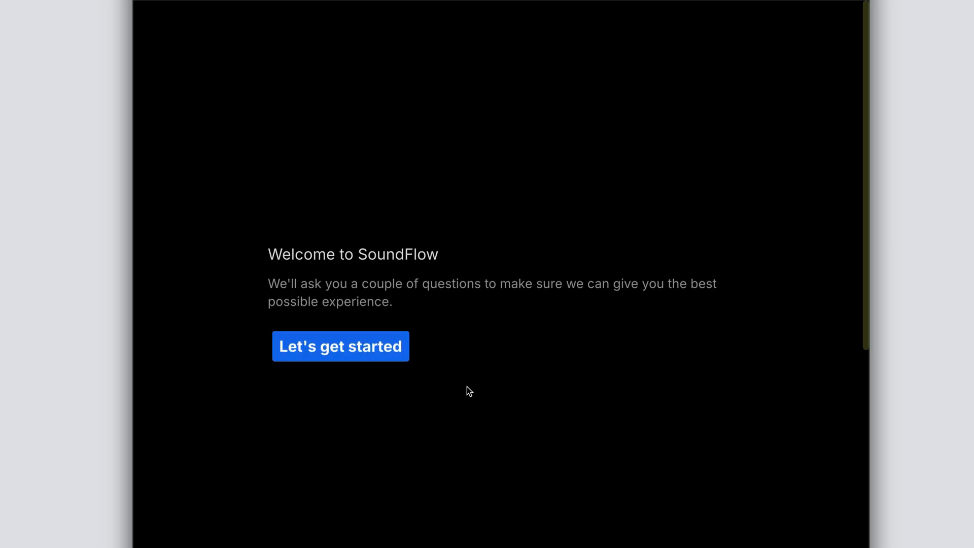
click(340, 346)
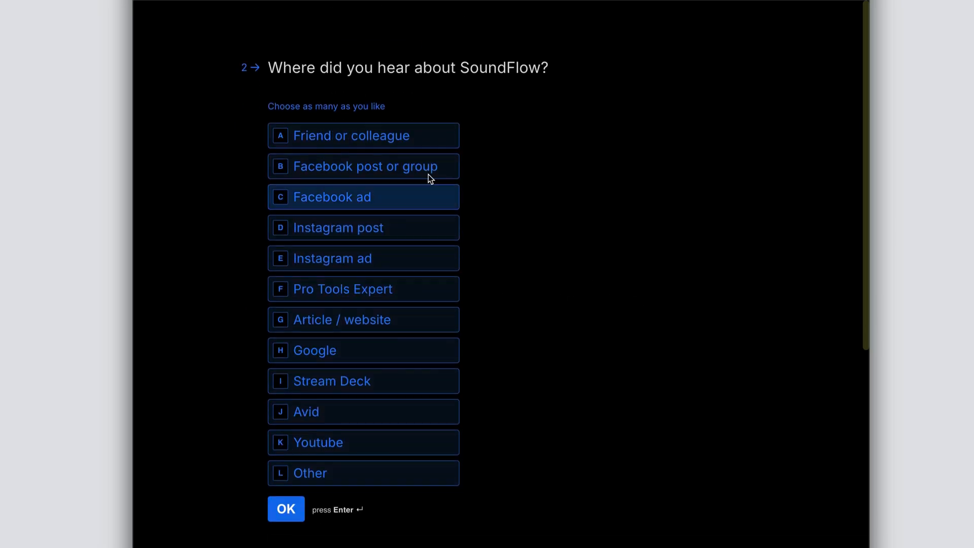
click(285, 509)
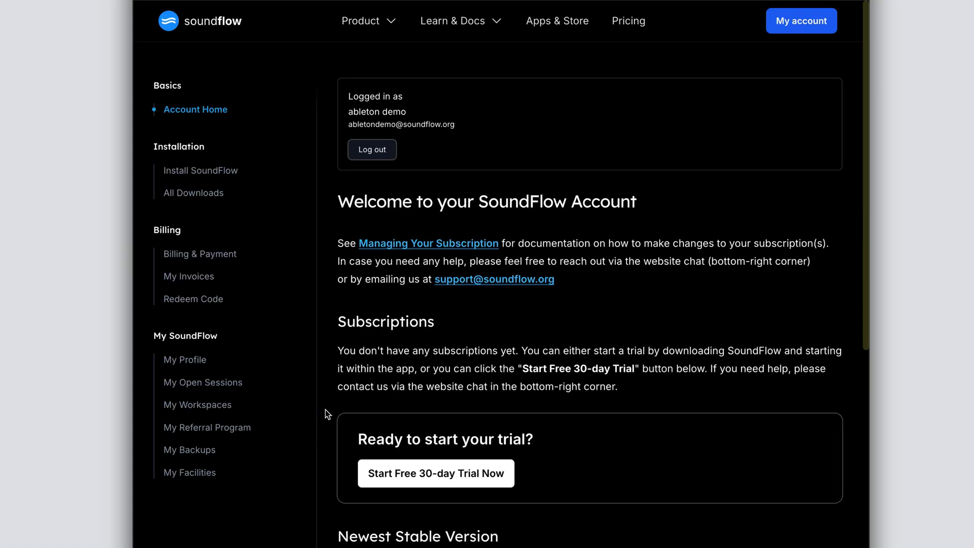
mouse_move(785, 346)
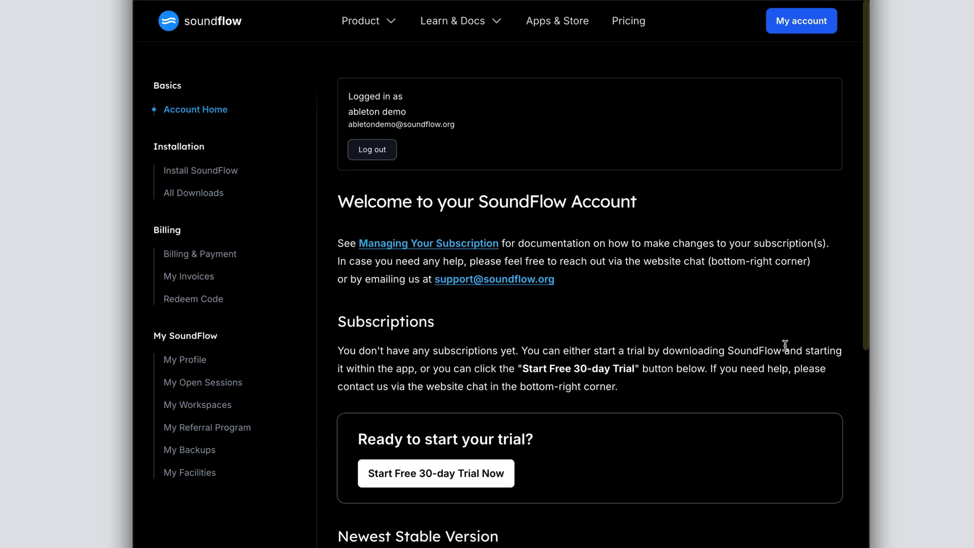
mouse_move(819, 299)
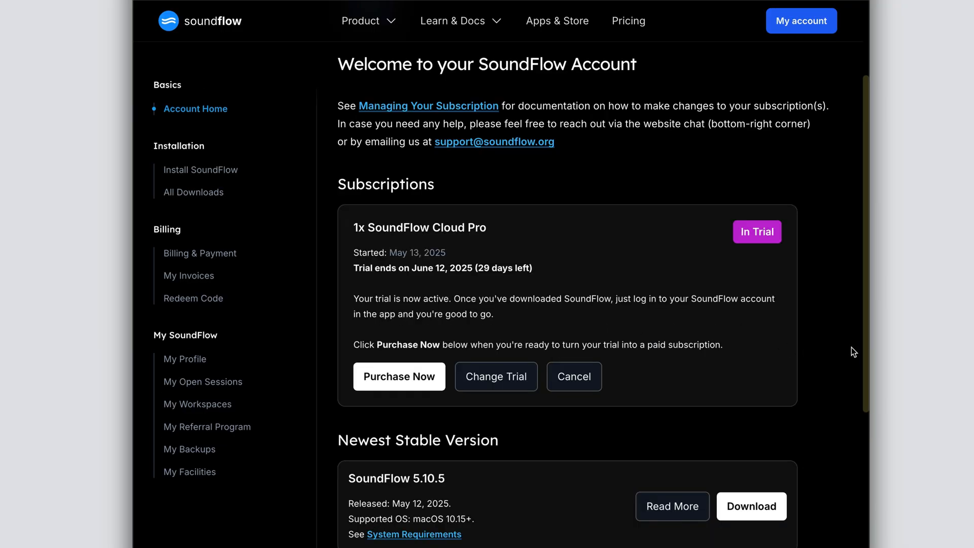
Scroll the account page down to the SoundFlow 5.10.5 Download button.
scroll(down, 3)
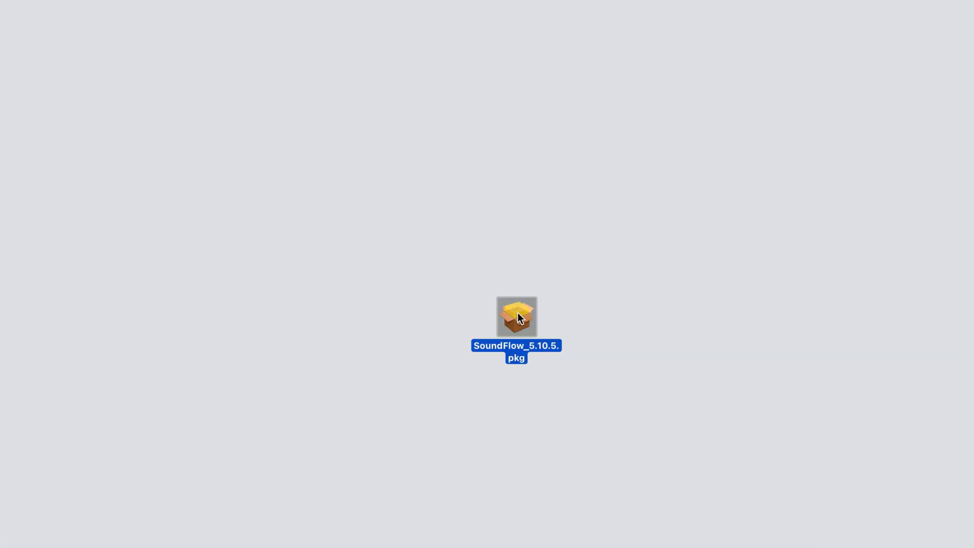
Run SoundFlow_5.10.5.pkg and authorise the standard installation.
double_click(516, 316)
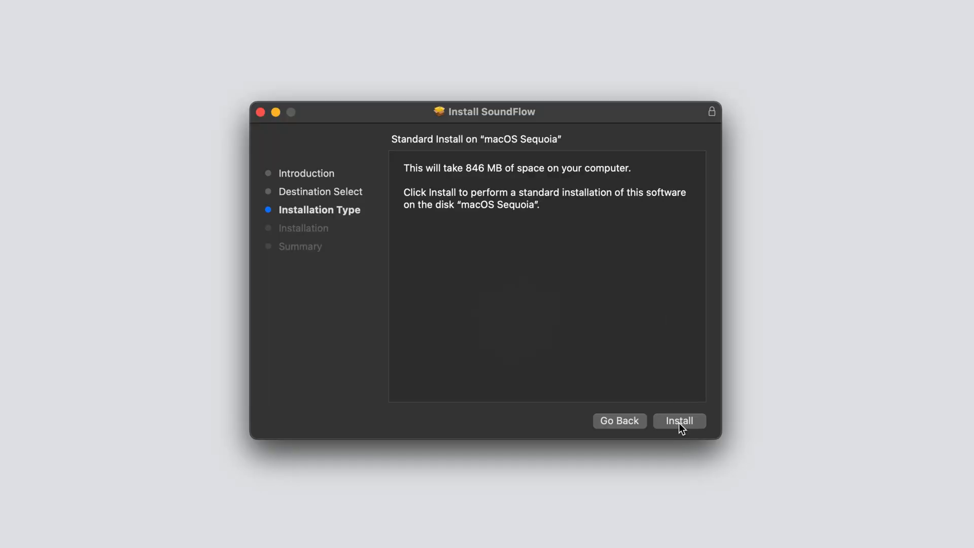
click(679, 421)
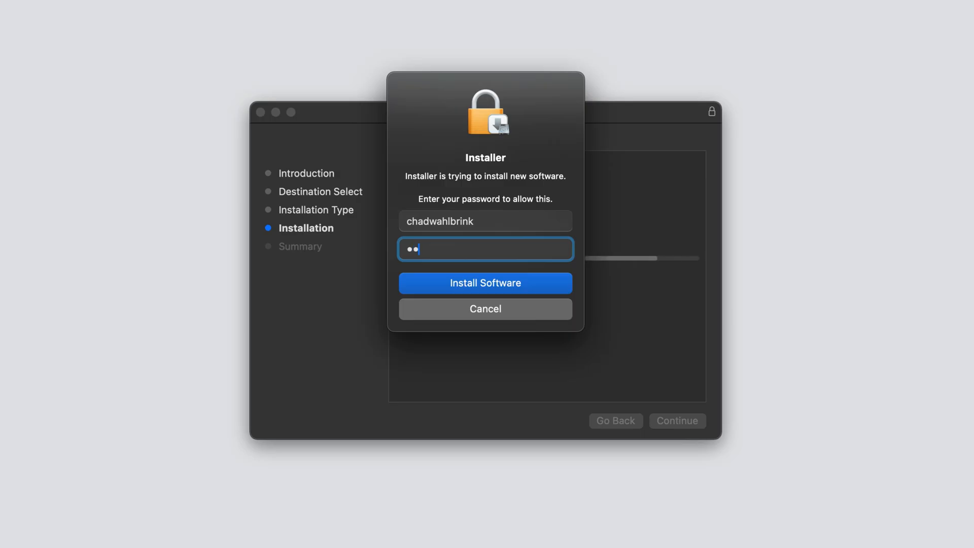
click(485, 283)
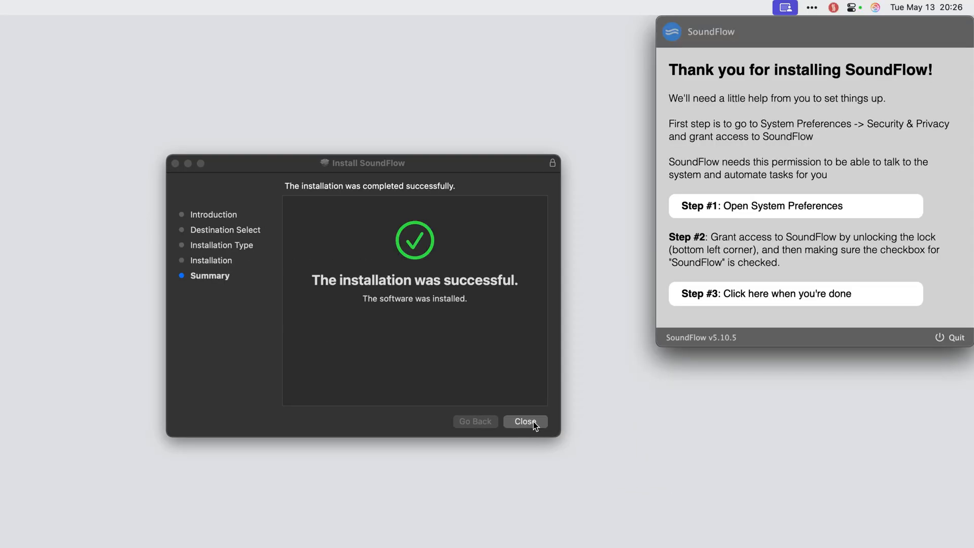
Close the installer and grant SoundFlow Accessibility access in System Settings.
click(525, 421)
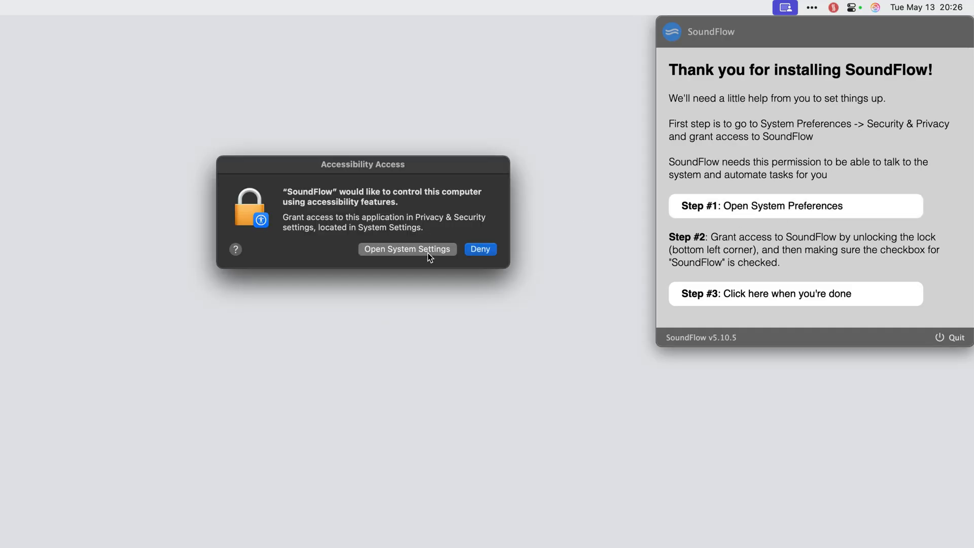
click(407, 249)
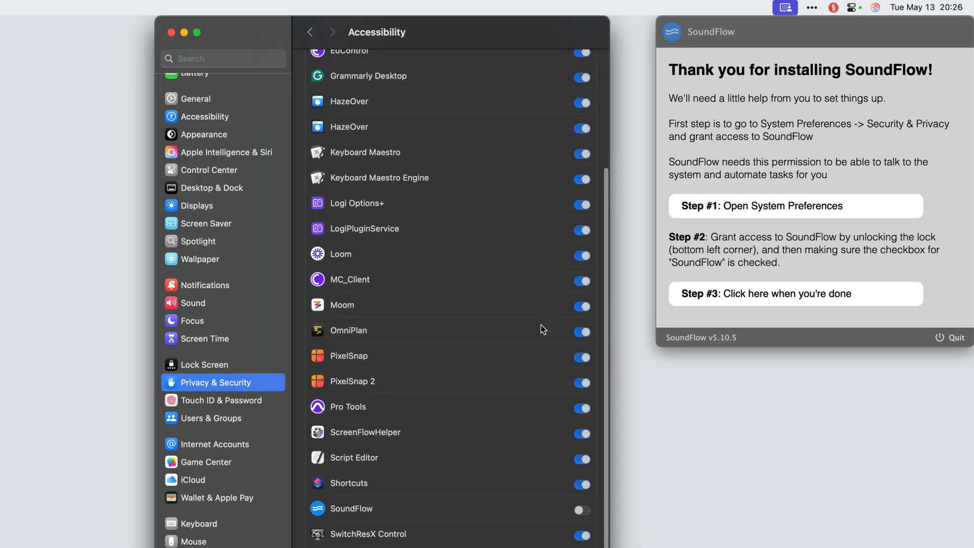
scroll(down, 3)
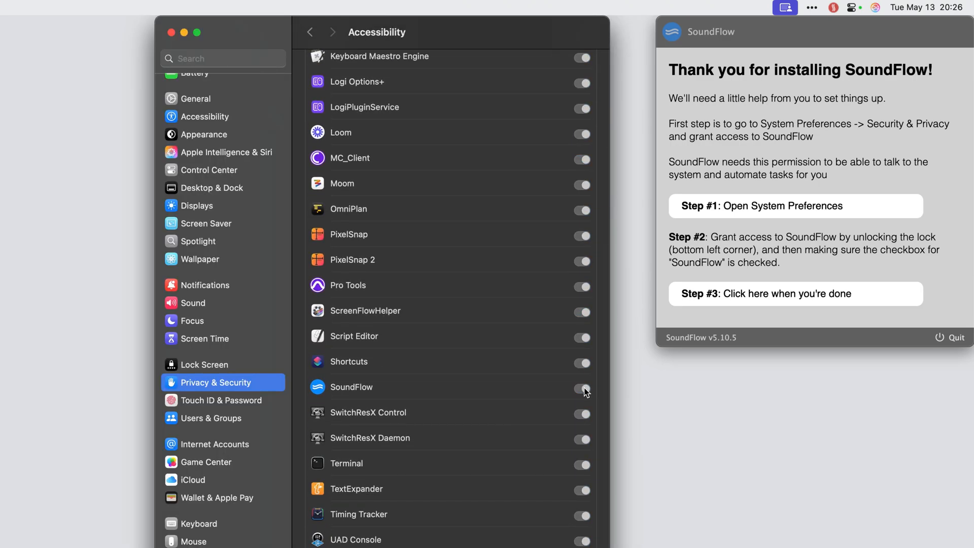
click(581, 387)
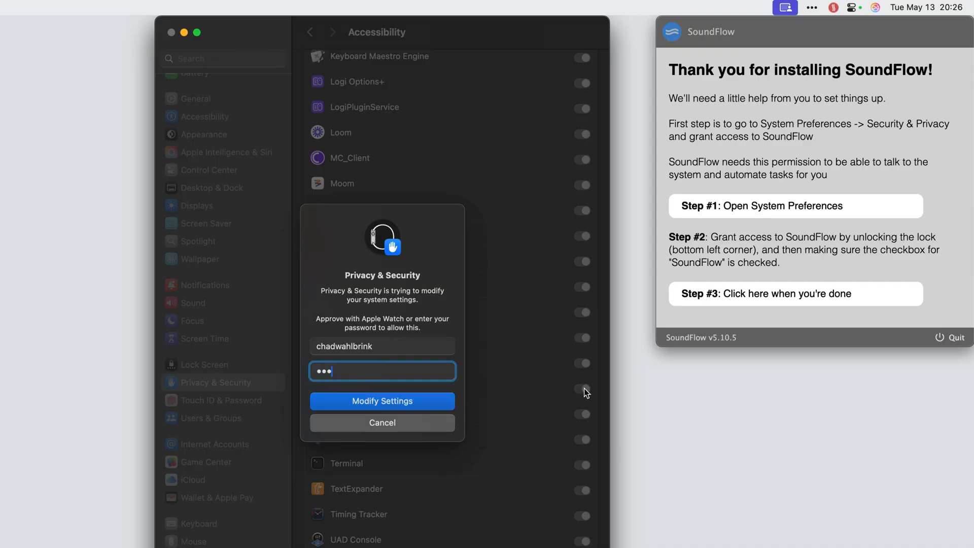
click(382, 401)
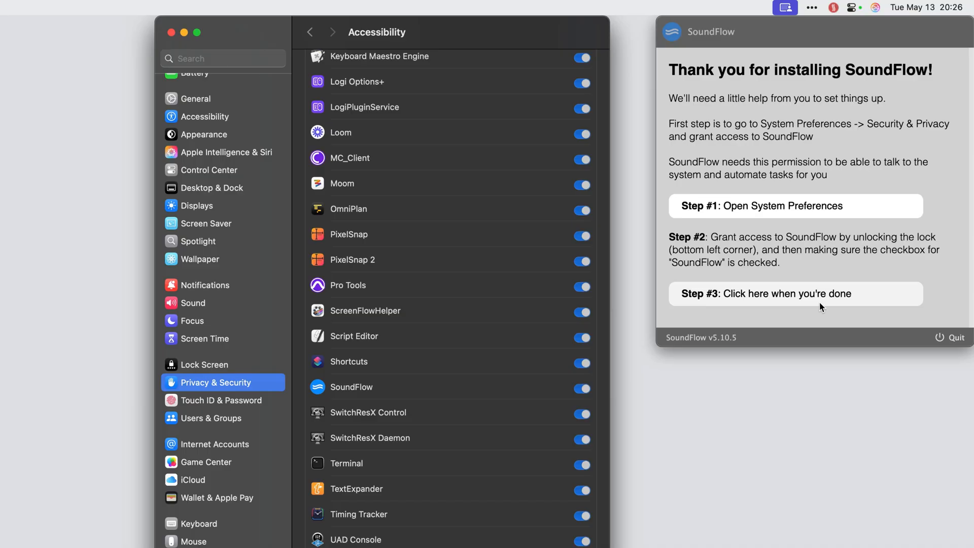
click(796, 294)
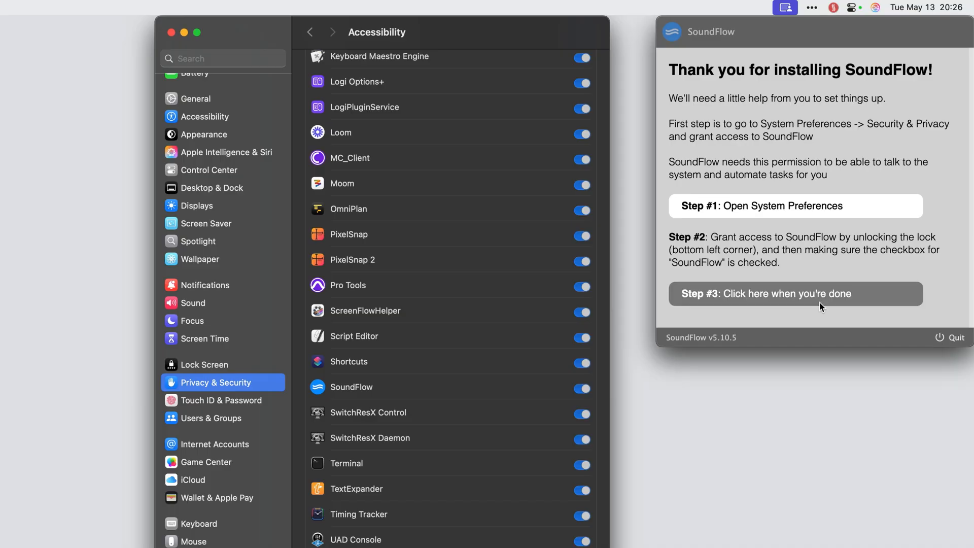
Allow SoundFlow local network access and review the Local Network app list.
click(796, 294)
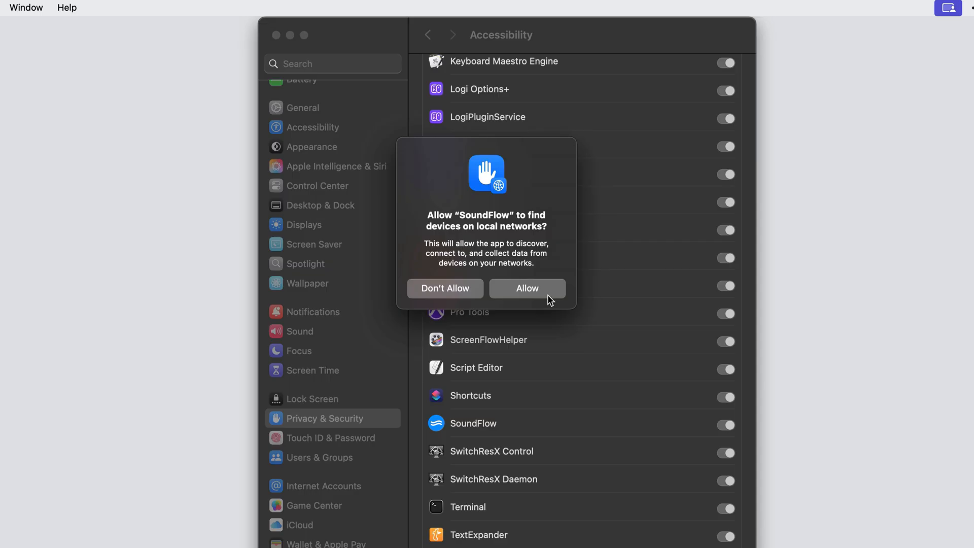
mouse_move(549, 297)
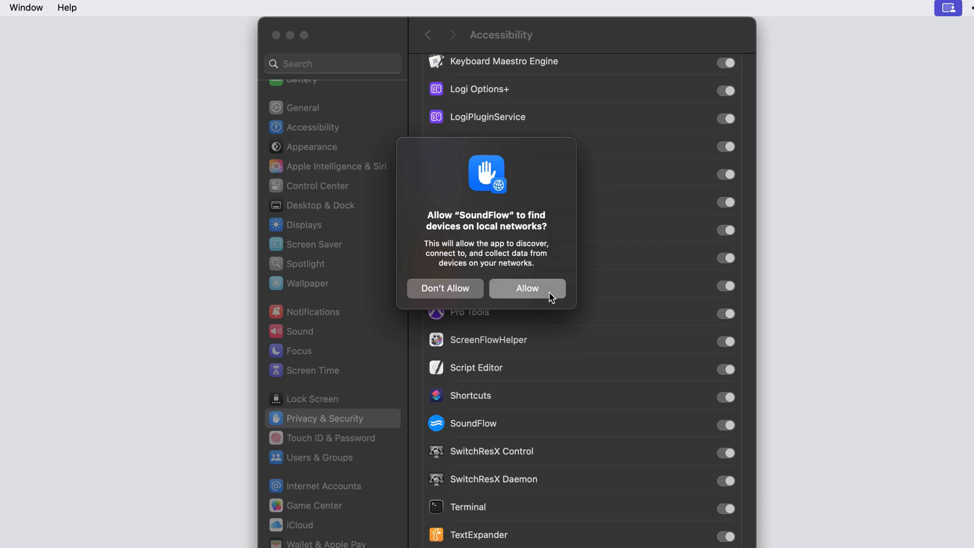
click(526, 288)
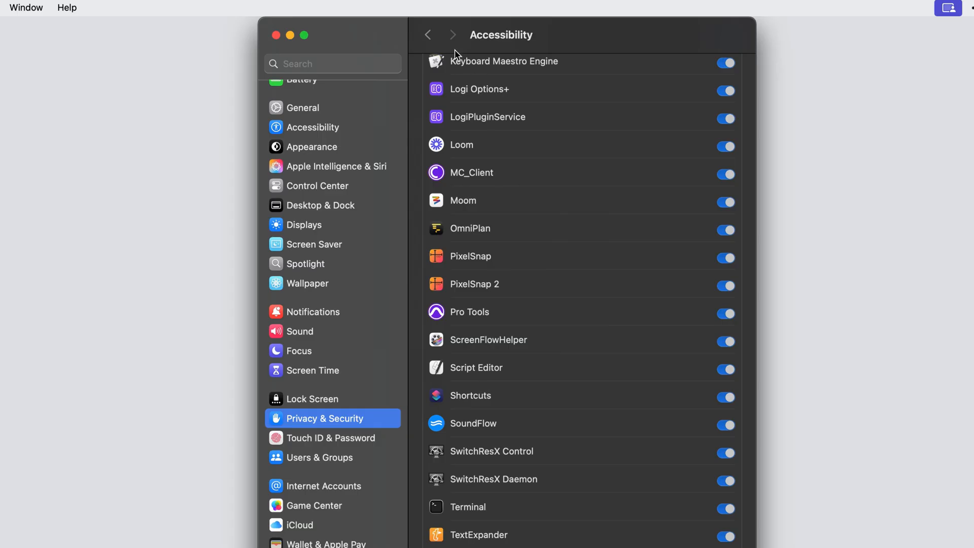
click(427, 34)
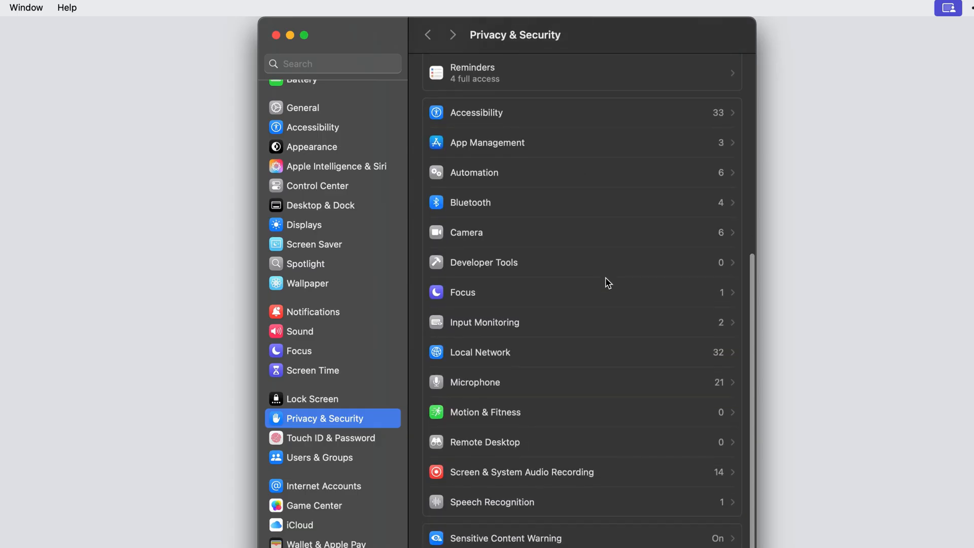
click(479, 352)
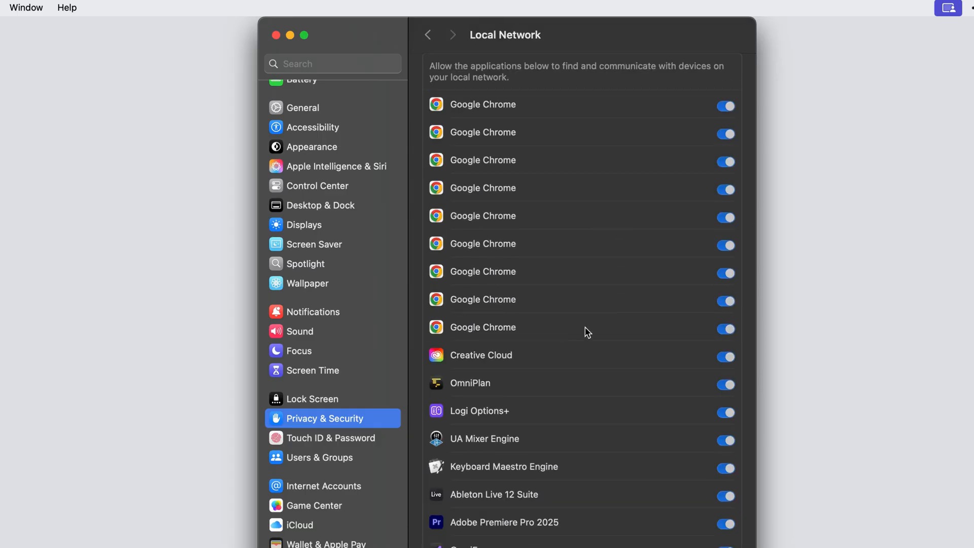
scroll(down, 3)
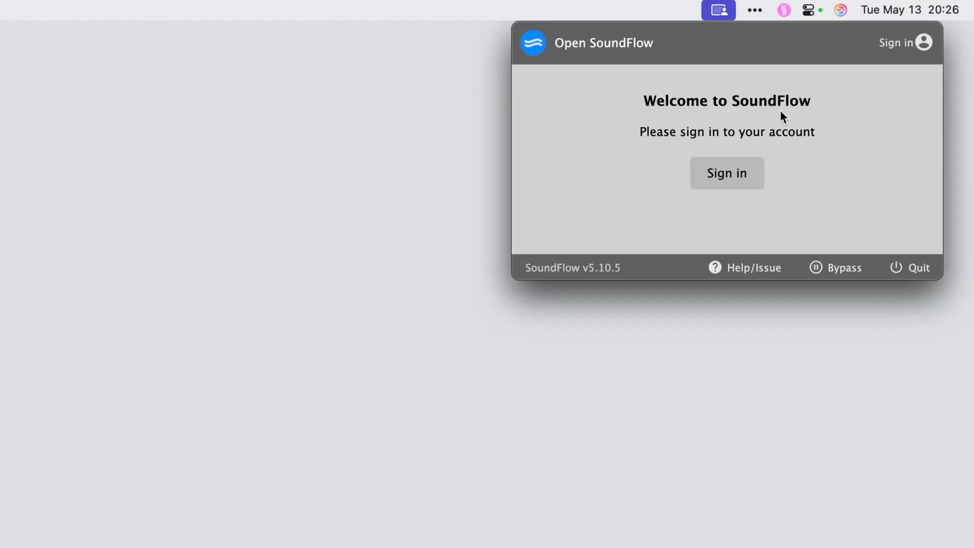
click(727, 172)
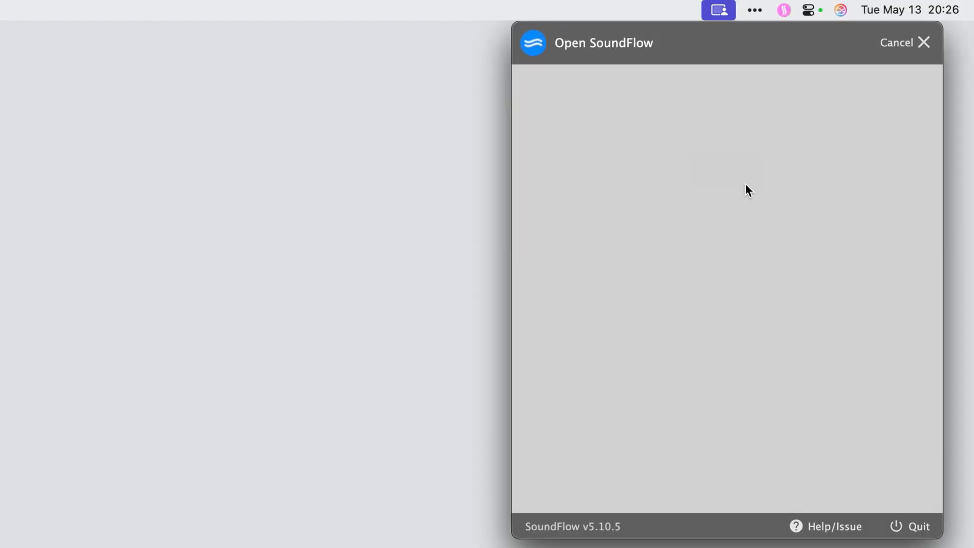
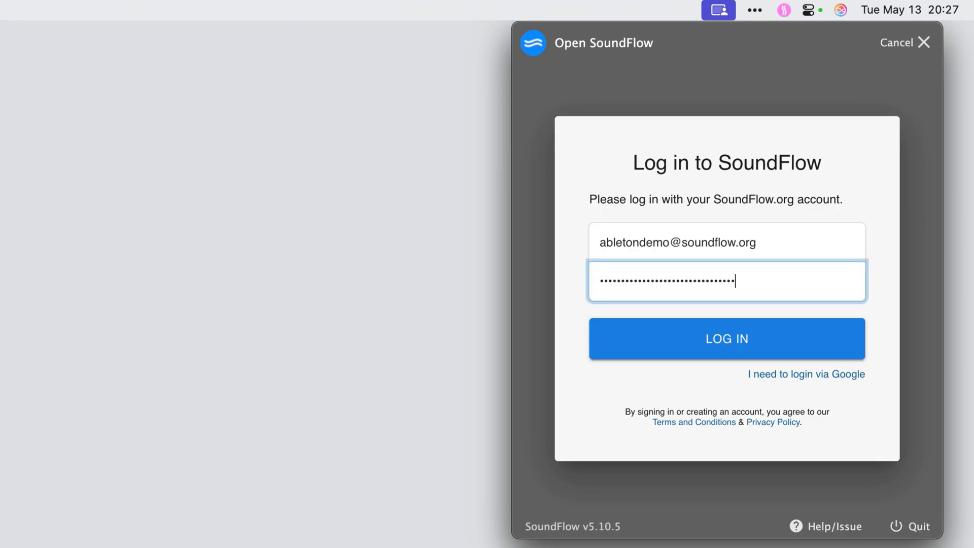
click(727, 338)
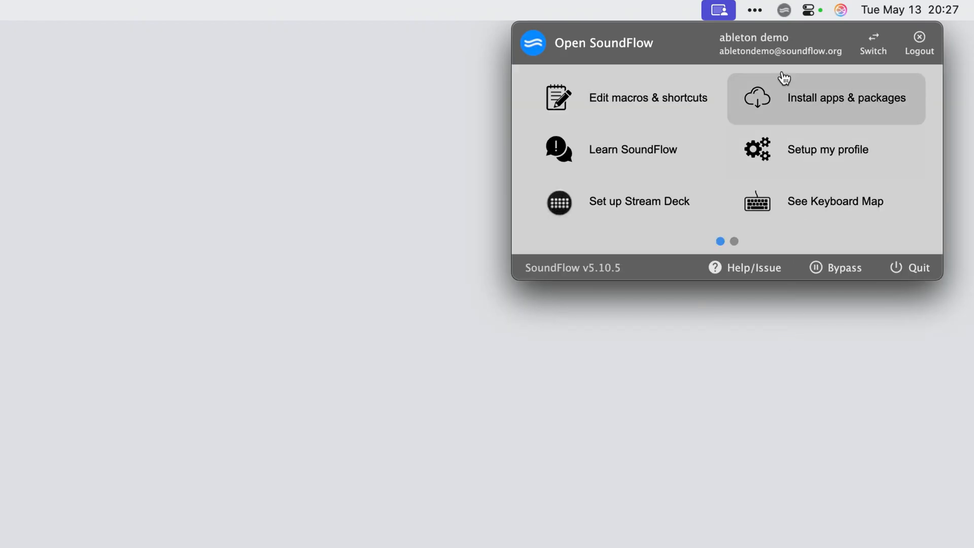
mouse_move(784, 10)
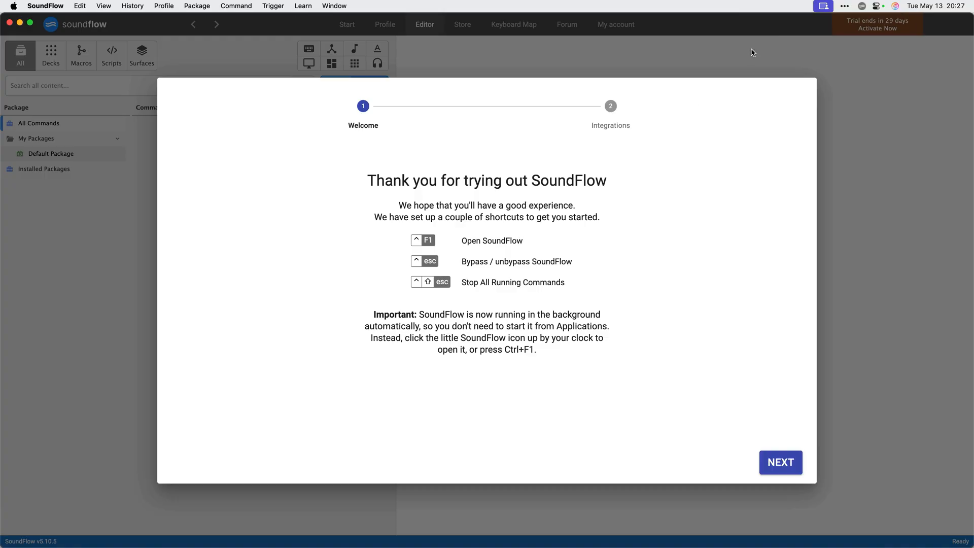
mouse_move(600, 232)
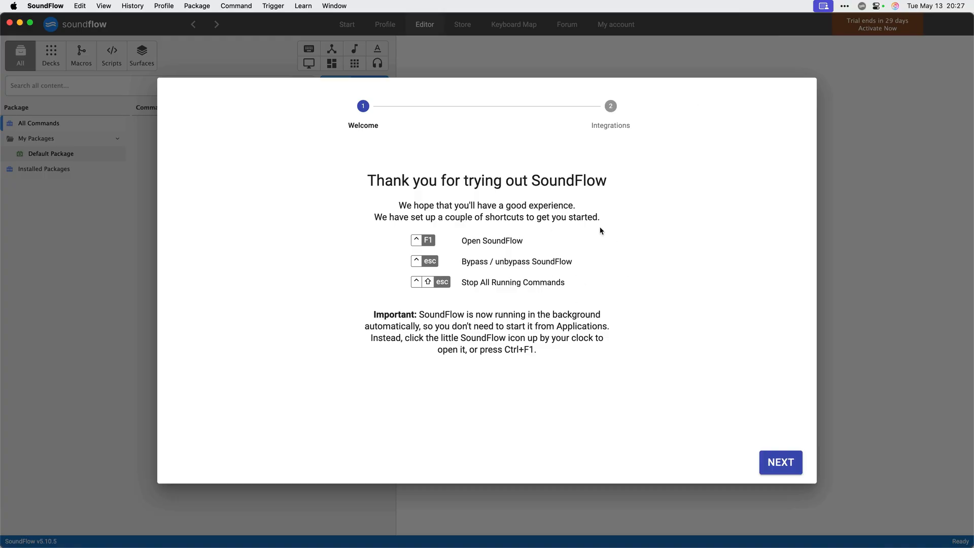
mouse_move(622, 287)
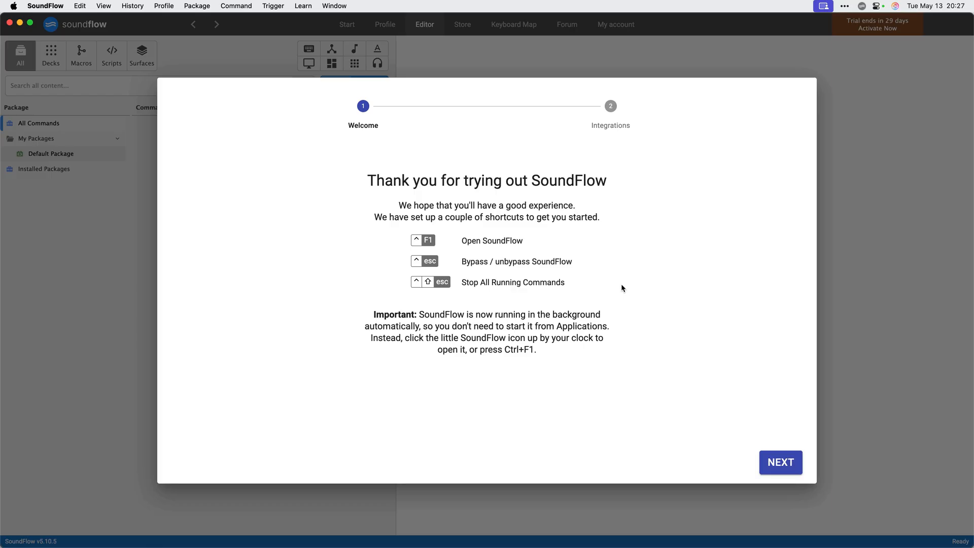
Move past the editor's welcome guide to the integrations step.
click(781, 462)
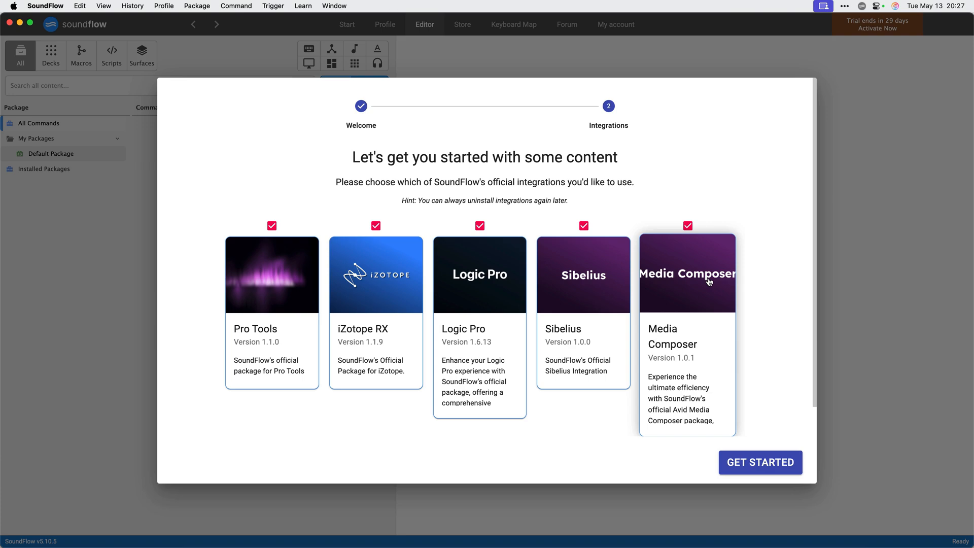
Deselect Media Composer and Logic Pro, and add the Ableton Live package.
click(760, 462)
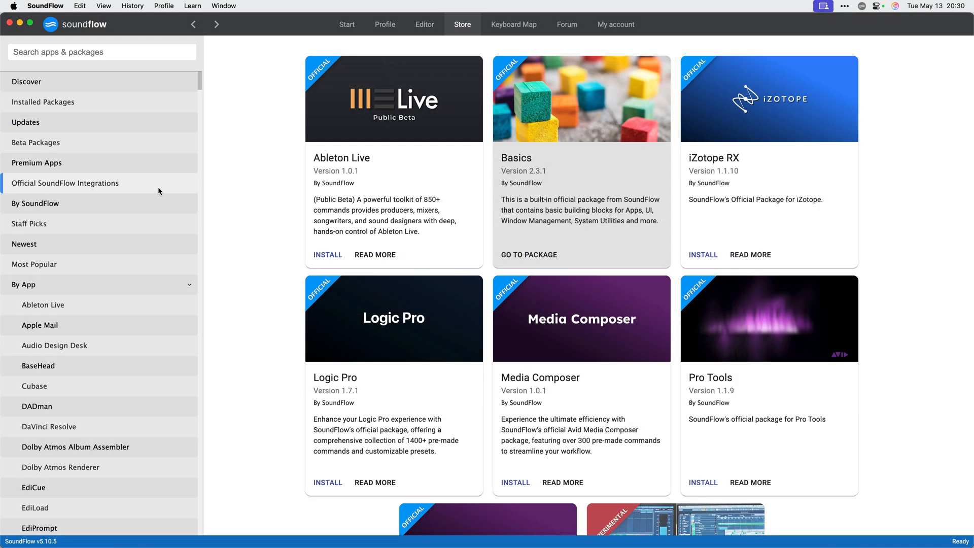
mouse_move(446, 256)
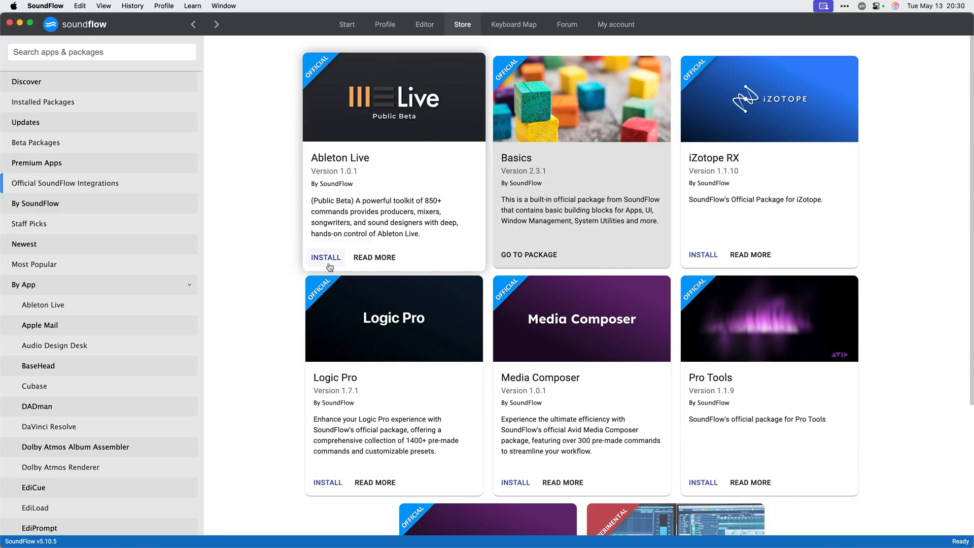
click(326, 257)
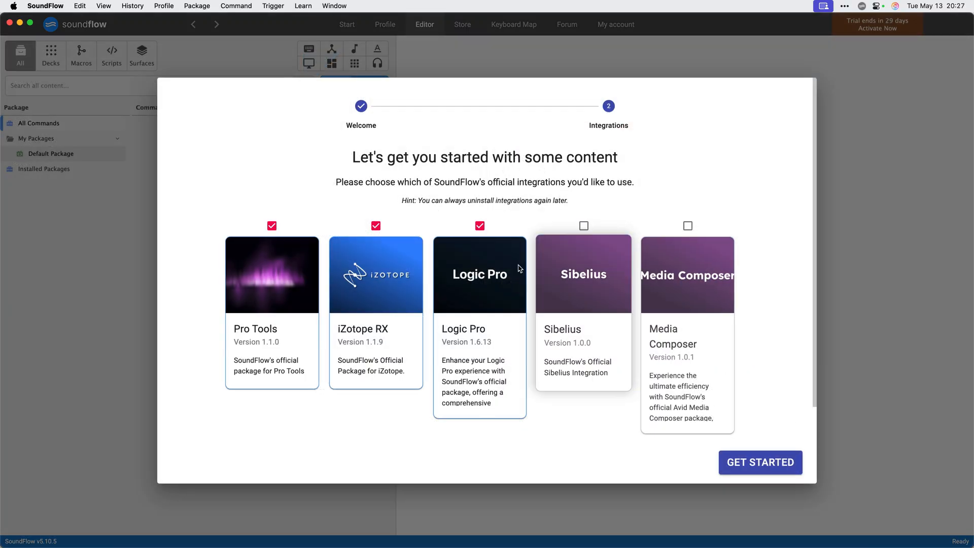
click(479, 226)
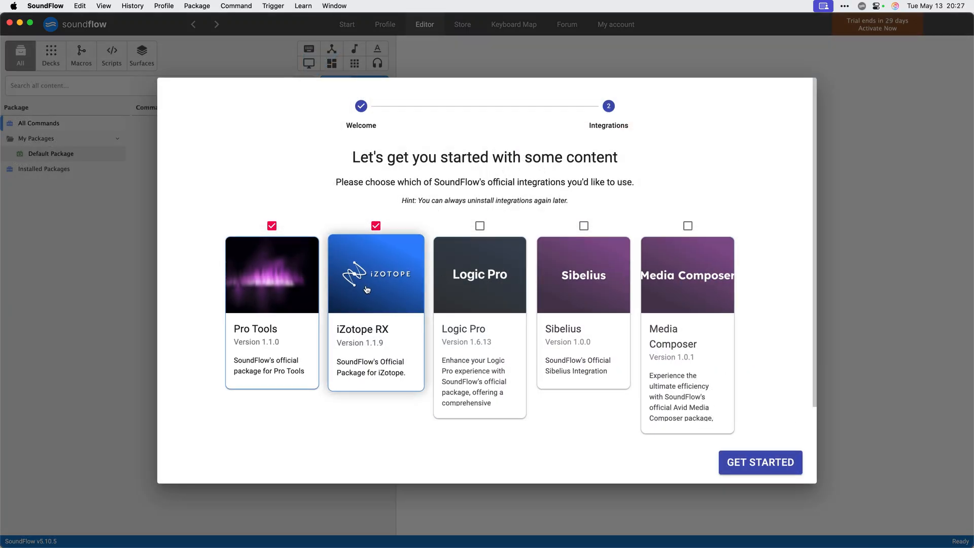
click(759, 462)
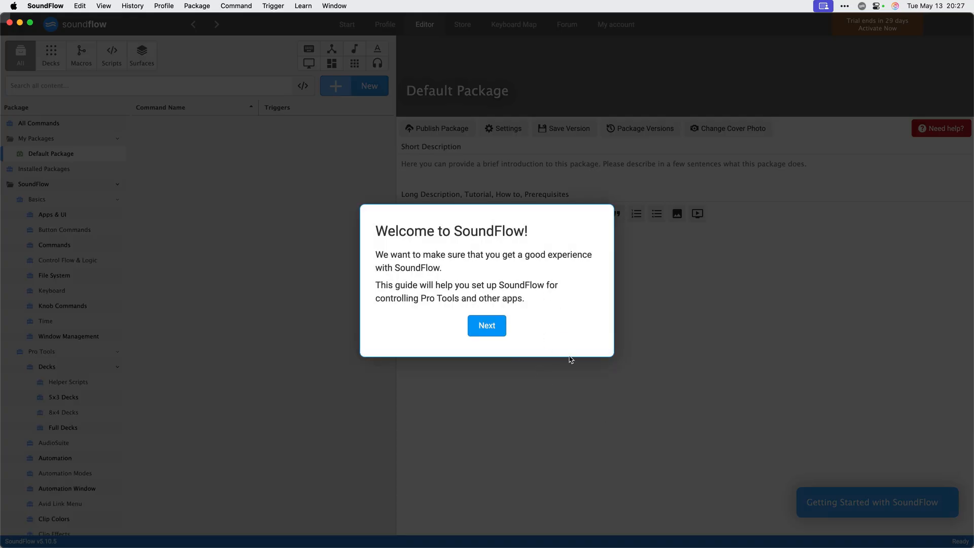
mouse_move(596, 327)
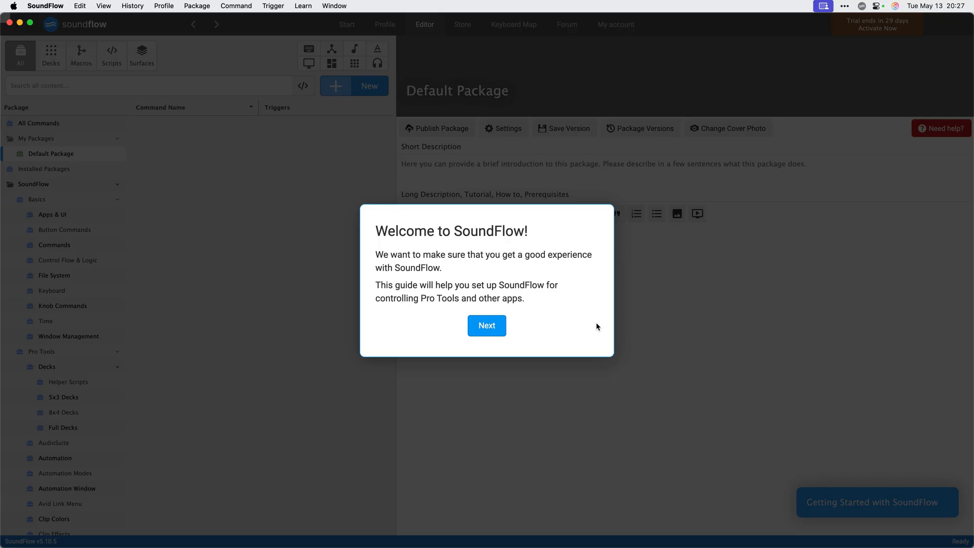
mouse_move(559, 340)
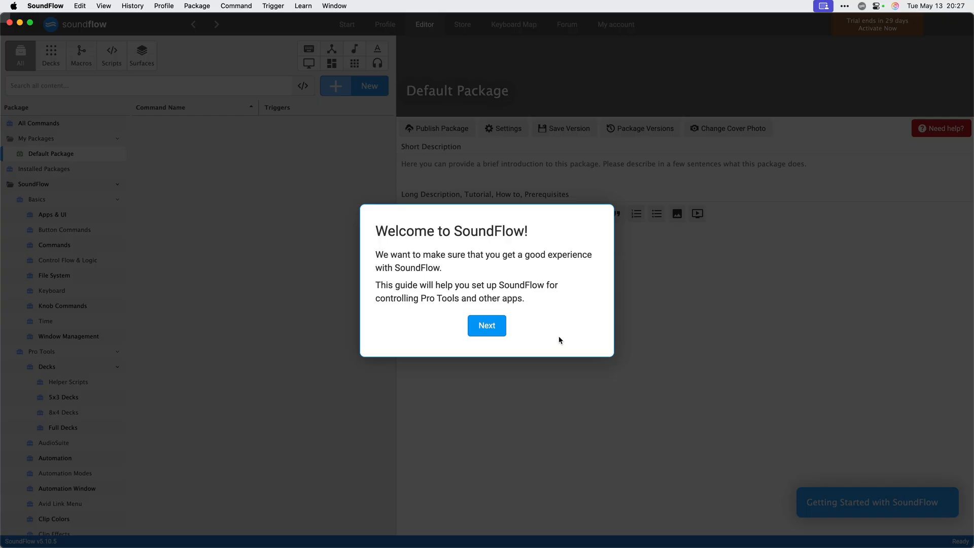
Move past the welcome screen and choose setup 'With an iPad, iPhone or Android device'.
click(486, 325)
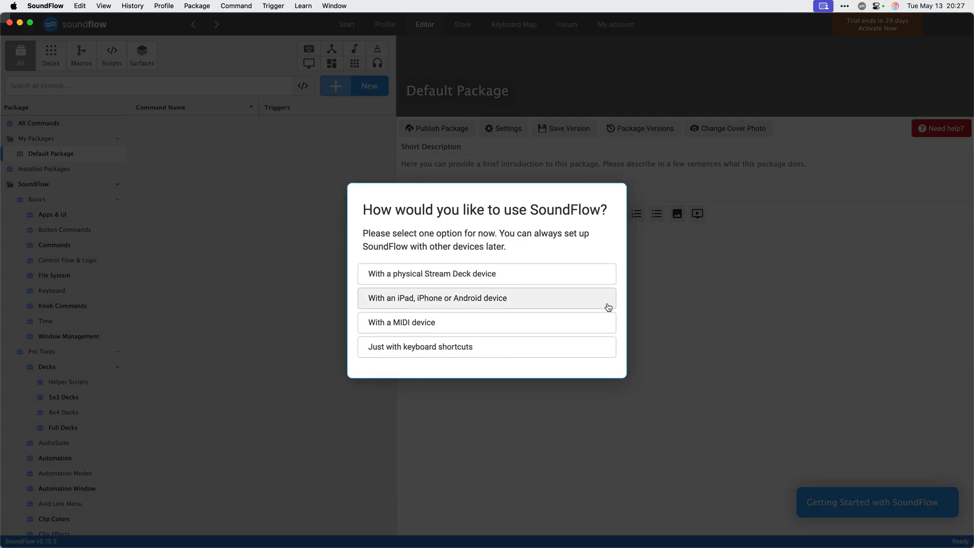
click(486, 298)
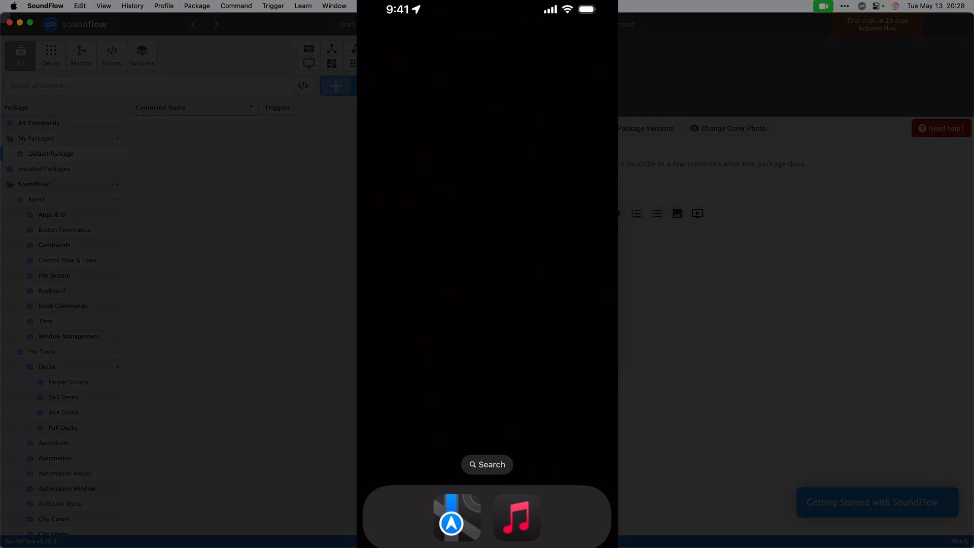
Install the SoundFlow app from the iPhone App Store, connect it, and finish account setup.
click(487, 465)
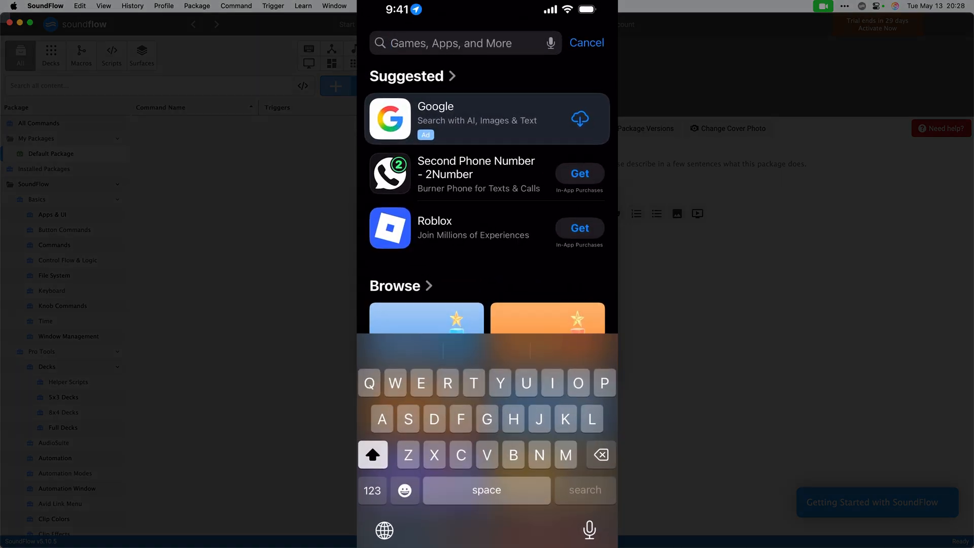
text(soundflow aps)
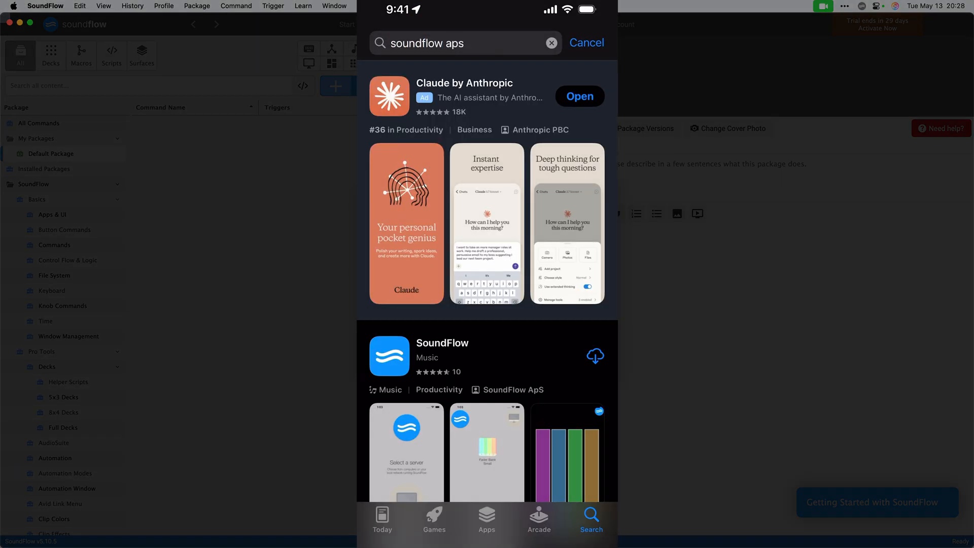
click(442, 343)
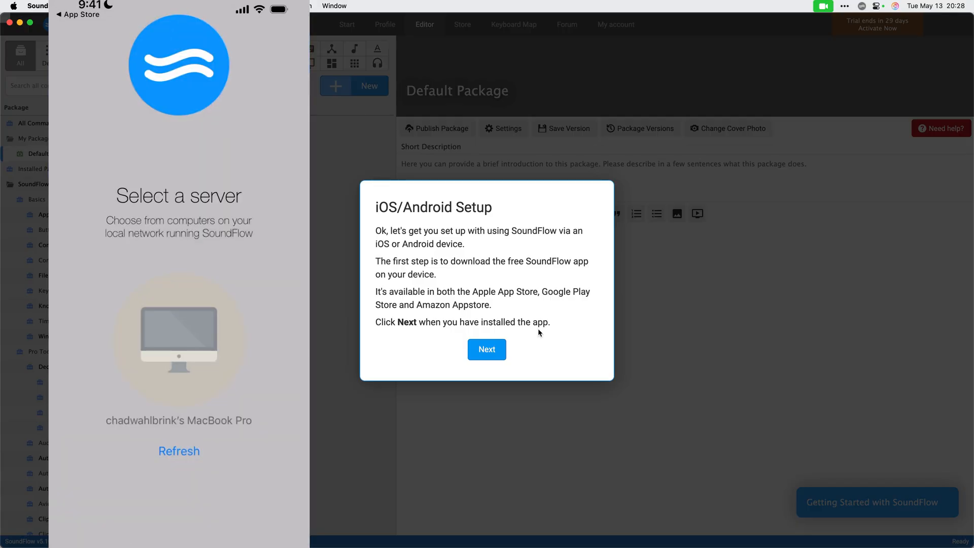
click(486, 349)
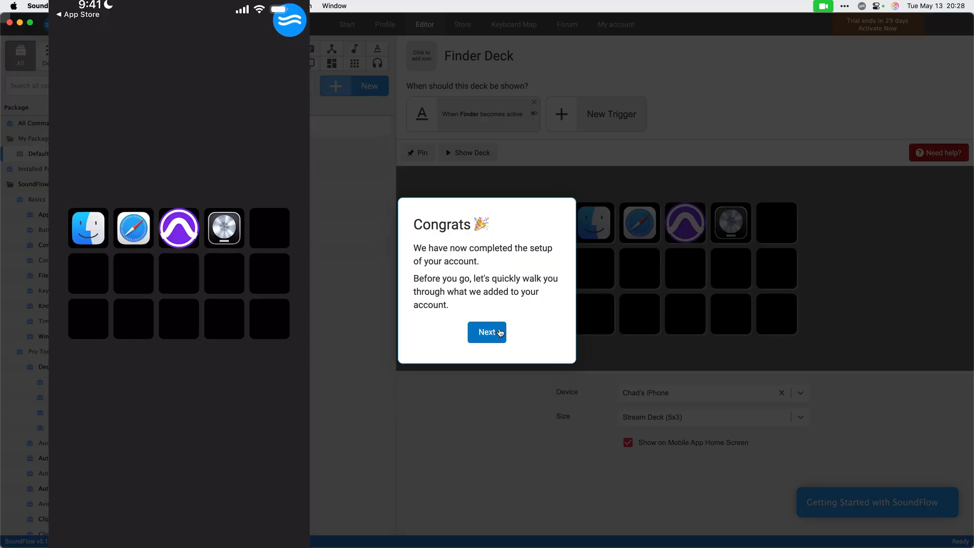
click(487, 332)
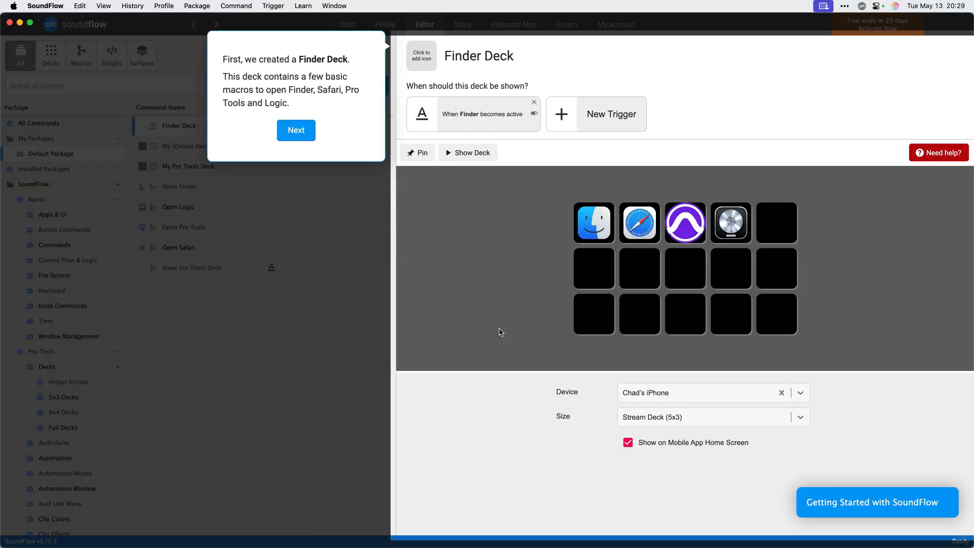
mouse_move(476, 140)
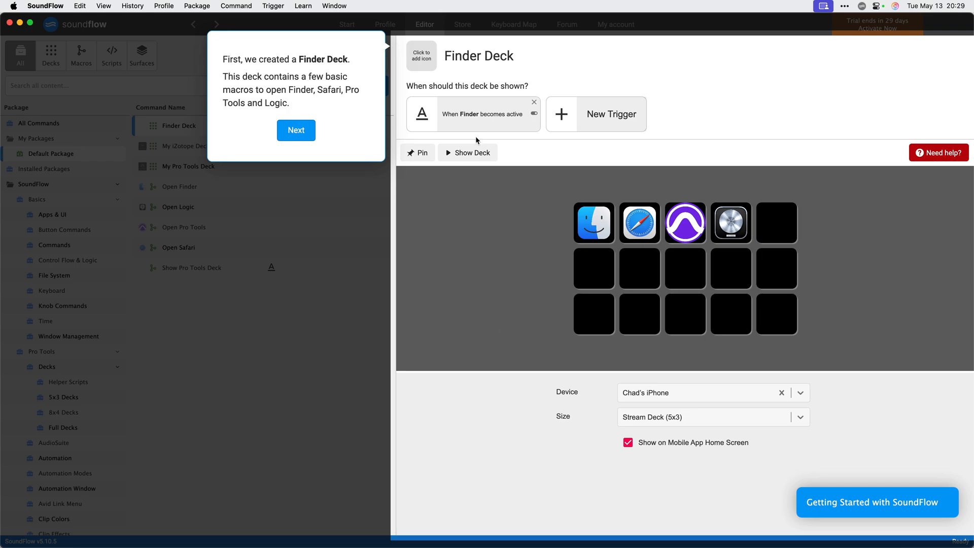
Step through the tour on triggers, My Pro Tools Deck and Show Pro Tools Deck.
click(295, 130)
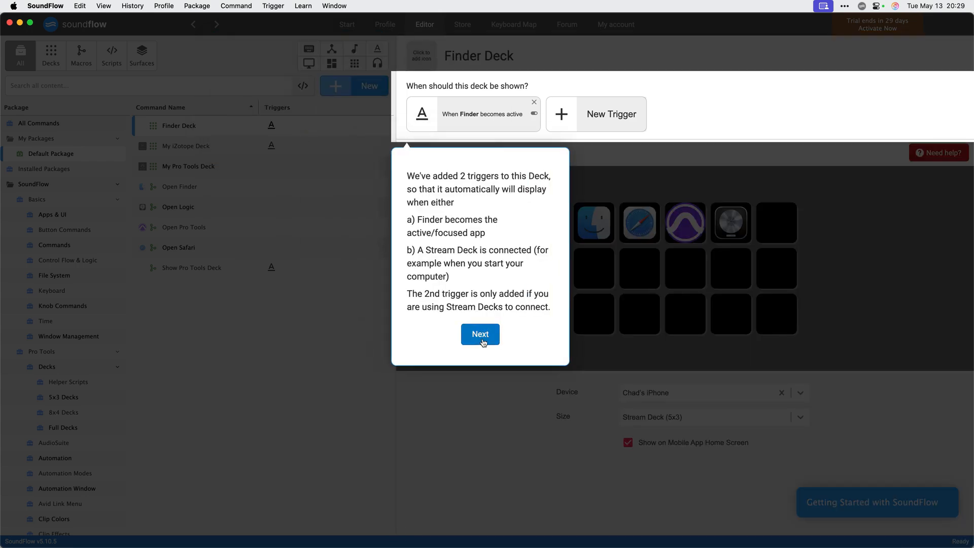
click(479, 334)
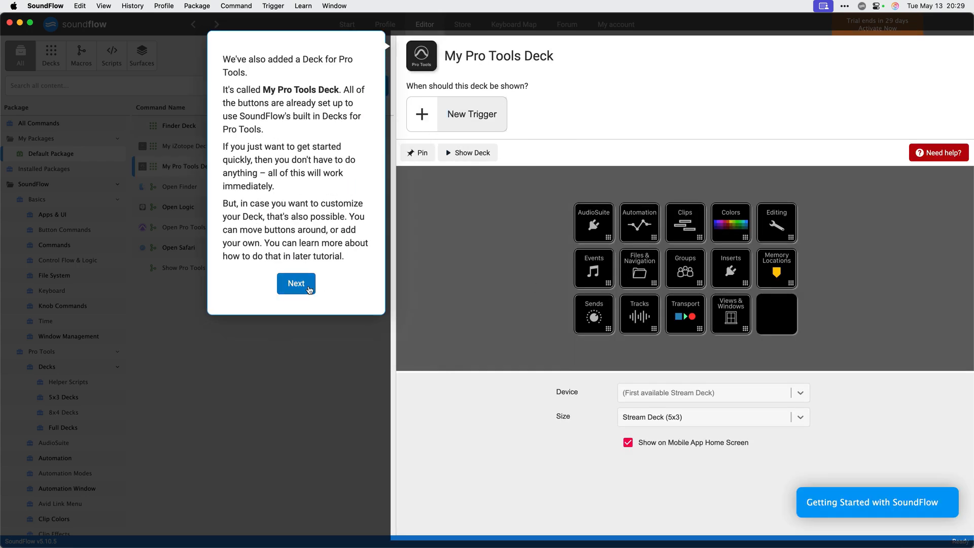
click(296, 283)
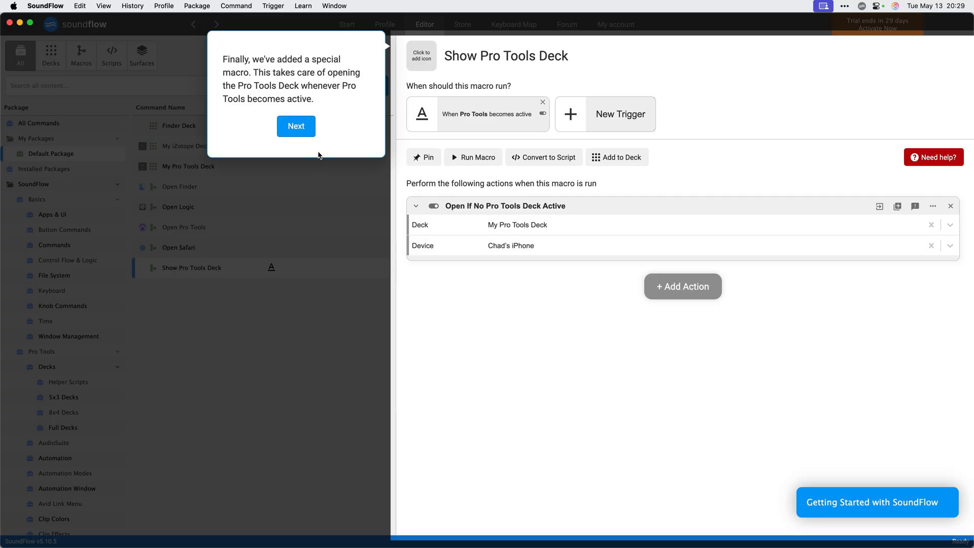
click(296, 126)
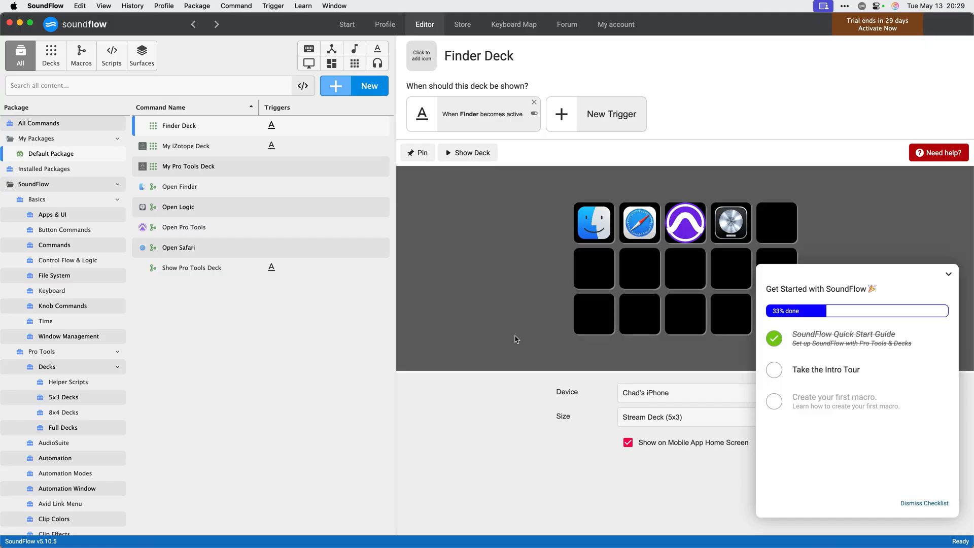
mouse_move(905, 371)
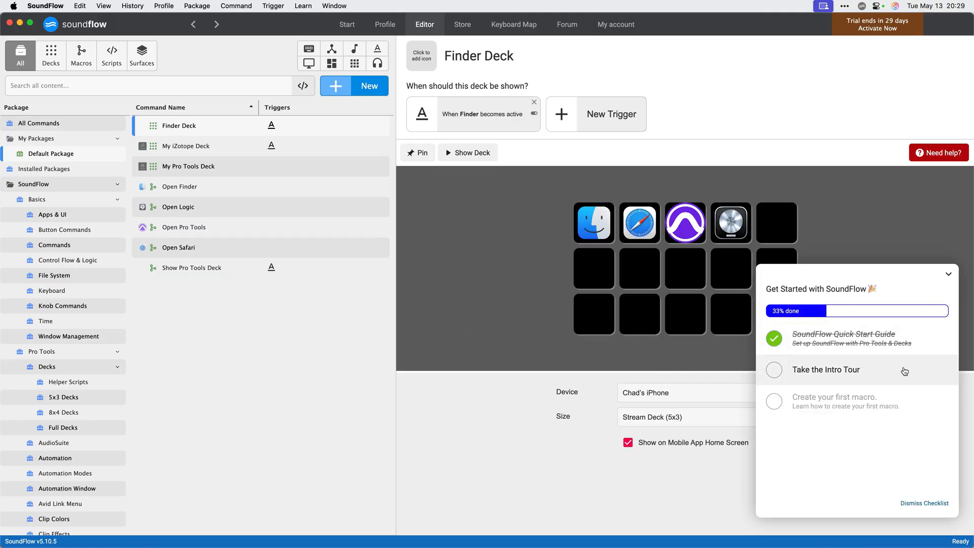
mouse_move(897, 372)
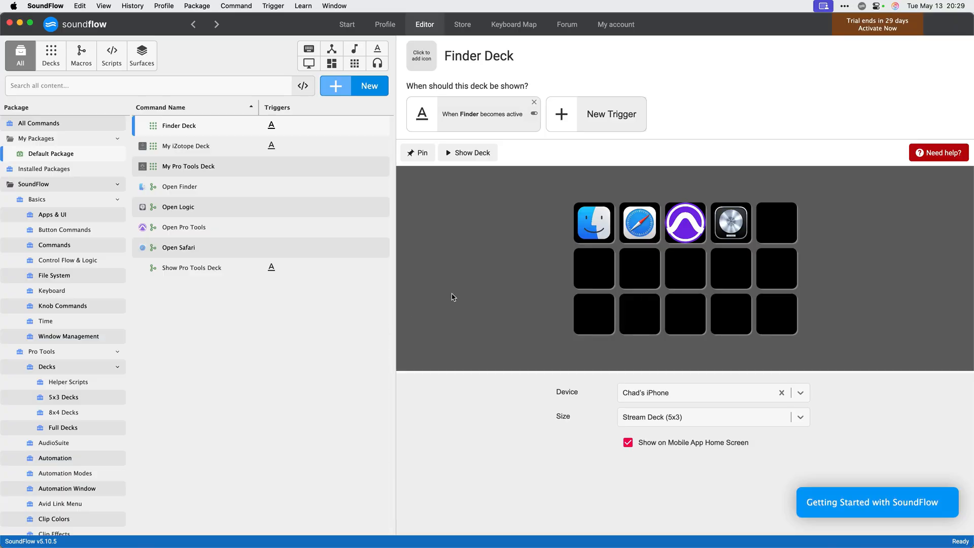
Go to the SoundFlow Store from the top navigation.
click(463, 24)
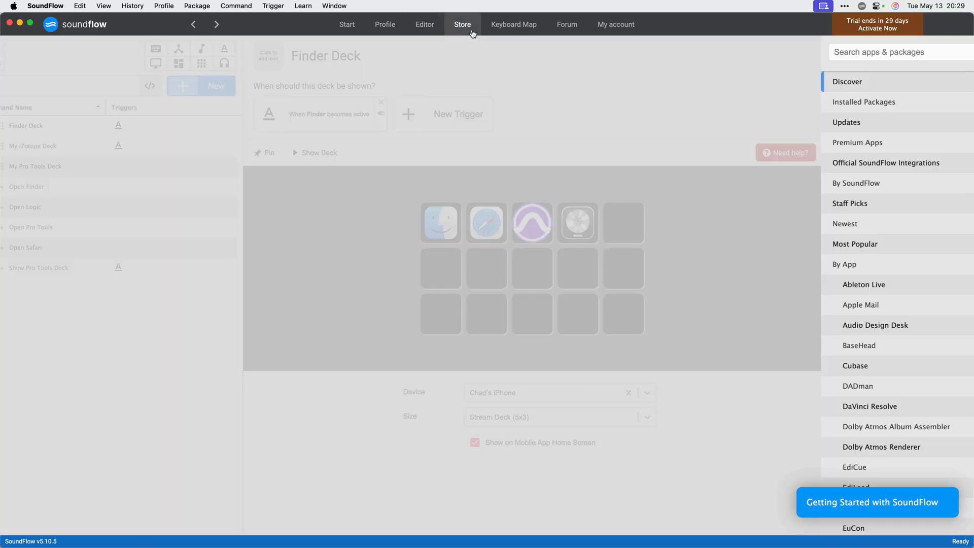
Install the Ableton Live package from Official SoundFlow Integrations and scroll its page.
click(462, 24)
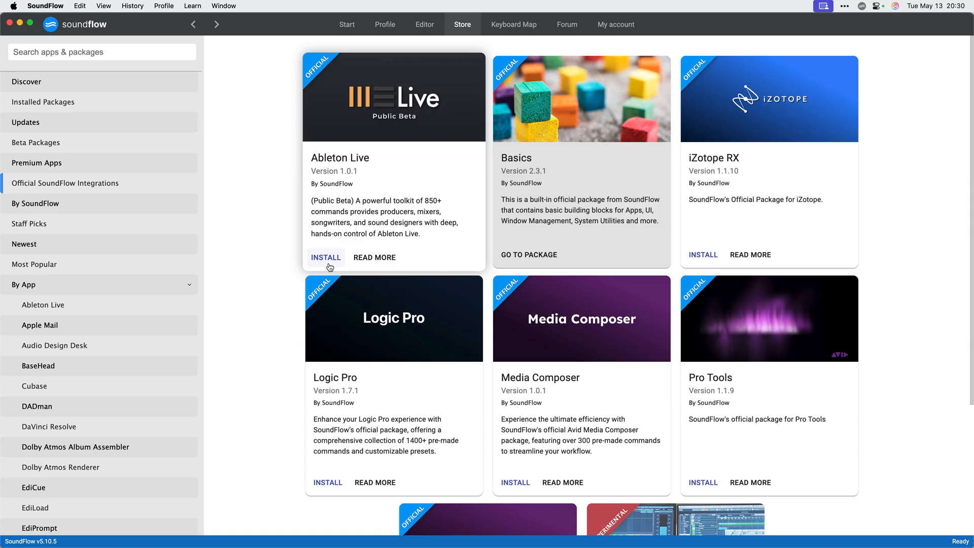
click(326, 257)
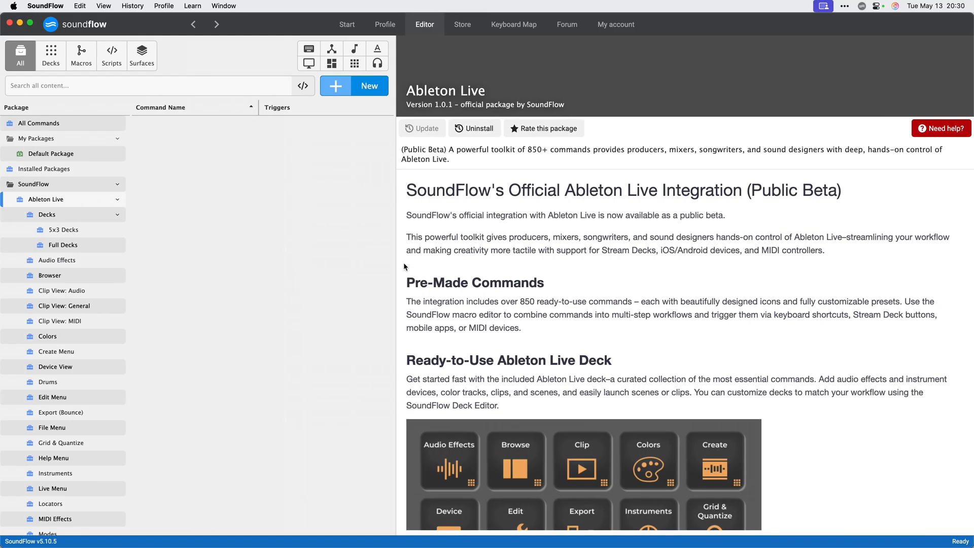
scroll(down, 3)
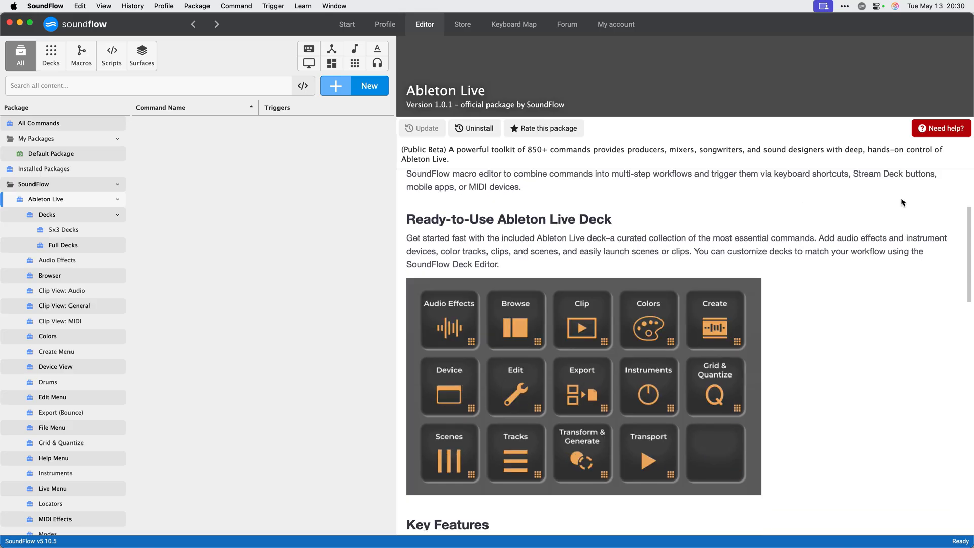
scroll(down, 3)
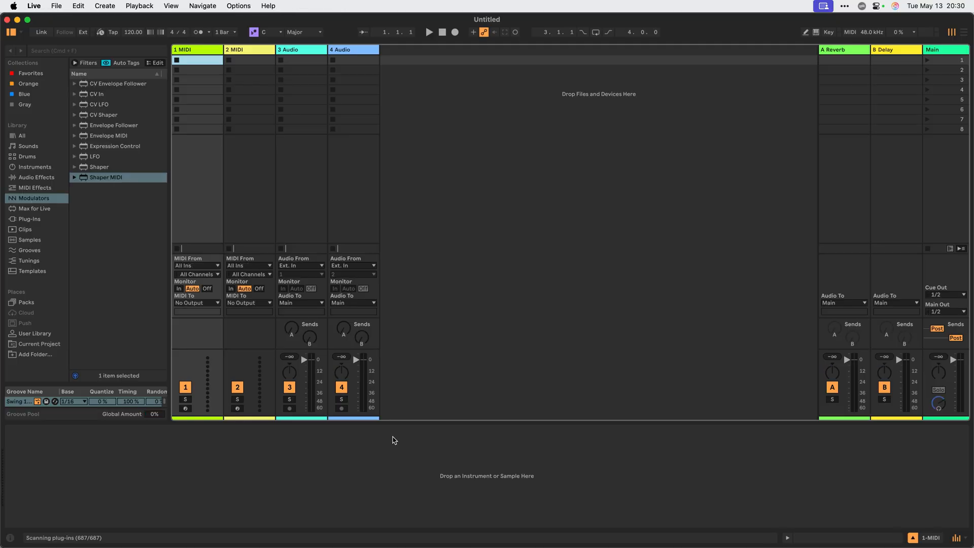
Open Live's Settings at the Link, Tempo & MIDI page.
click(34, 6)
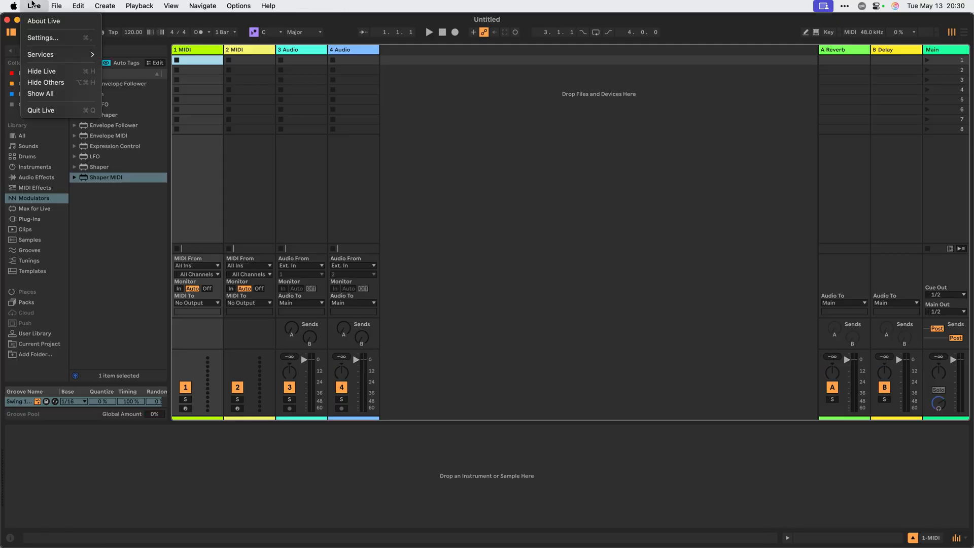
click(42, 38)
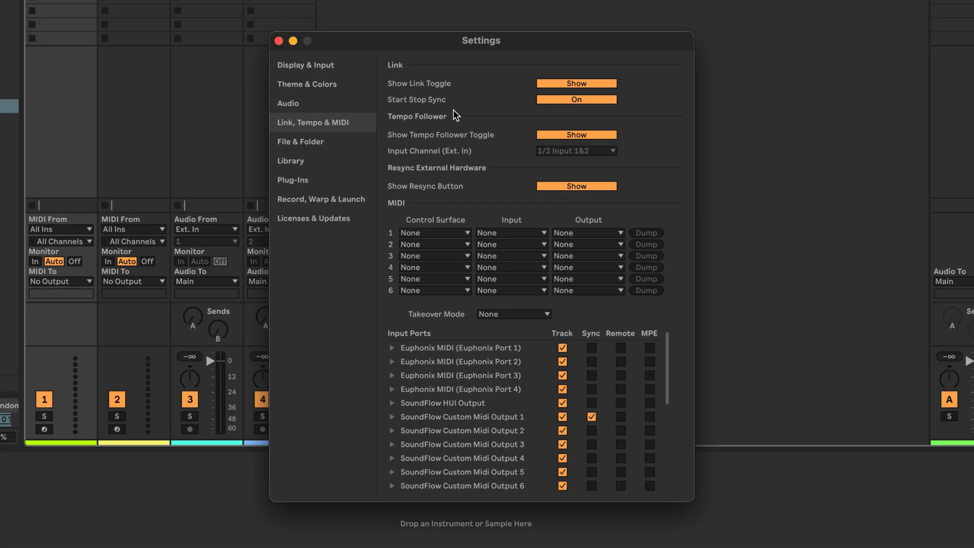
click(305, 65)
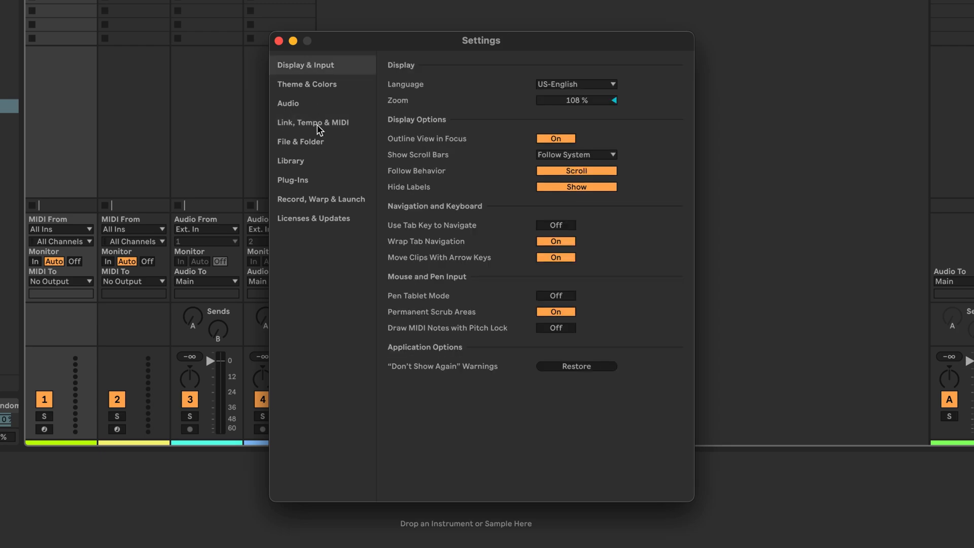
click(313, 122)
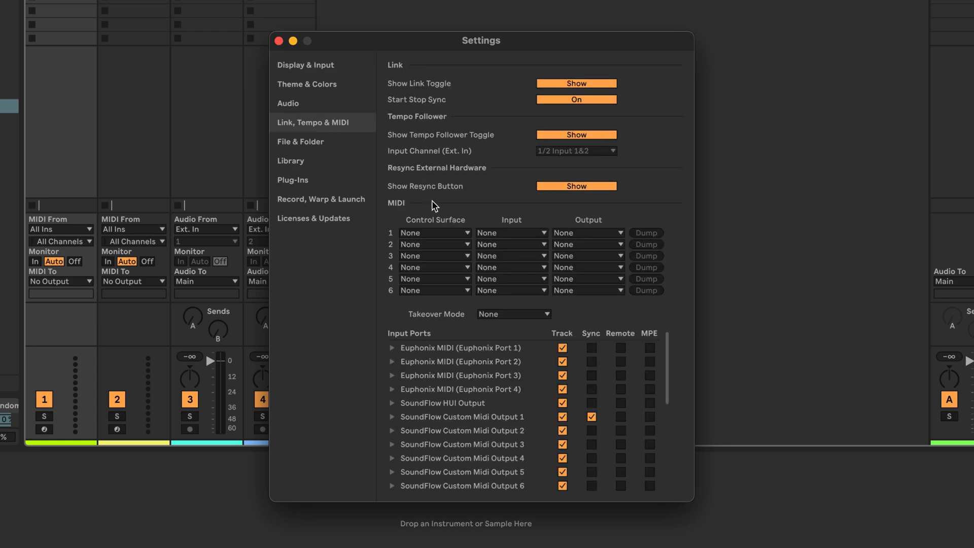
mouse_move(441, 239)
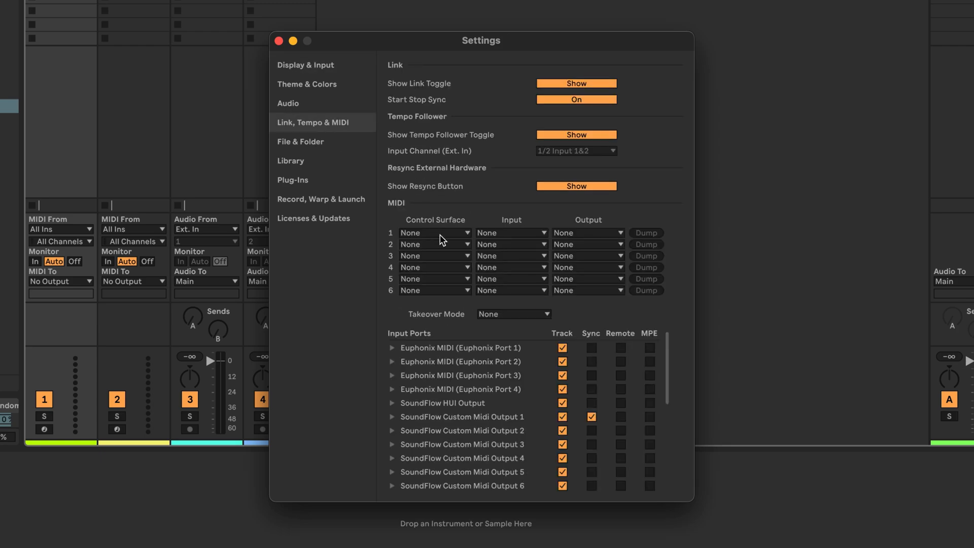
Set Control Surface 1 to SoundFlow using SoundFlow Ableton Output/Input ports, and close settings.
click(435, 233)
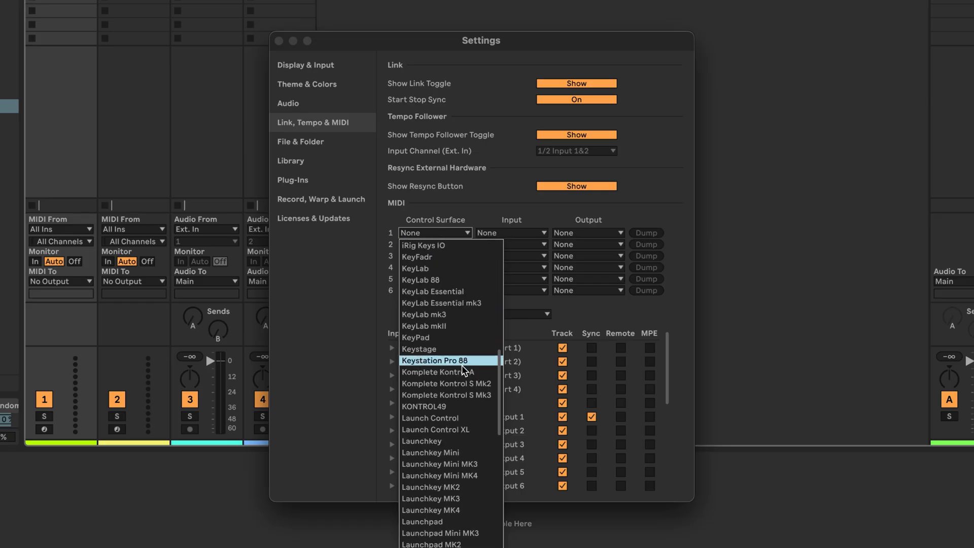
scroll(down, 3)
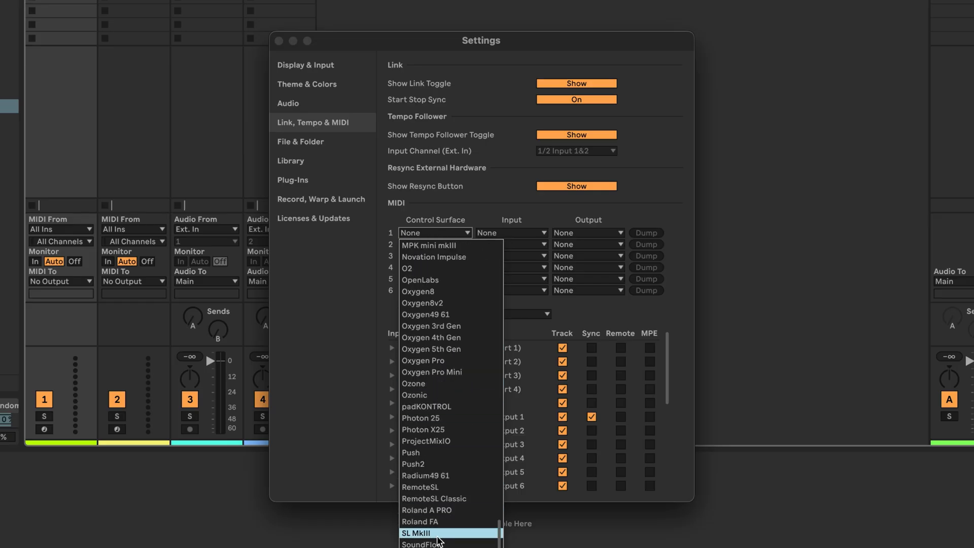
click(423, 544)
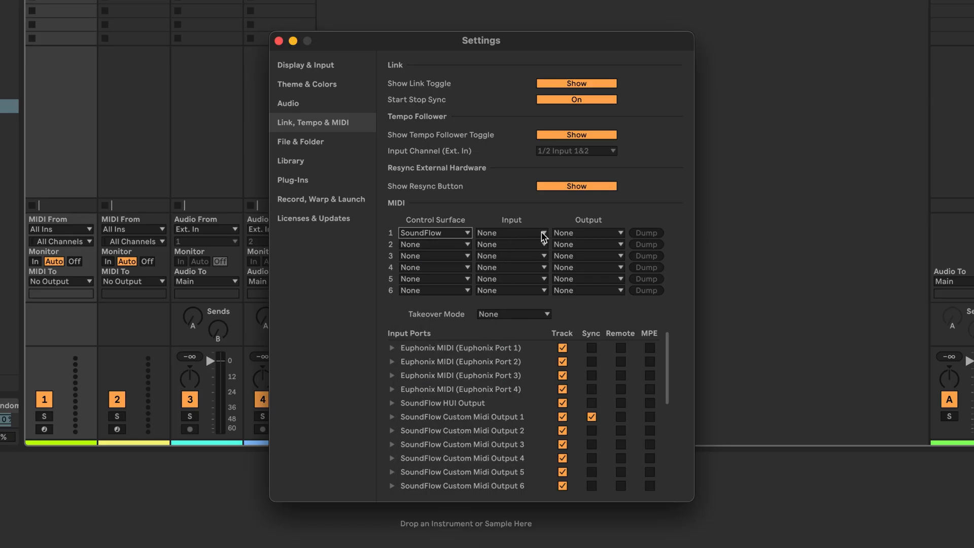
click(512, 233)
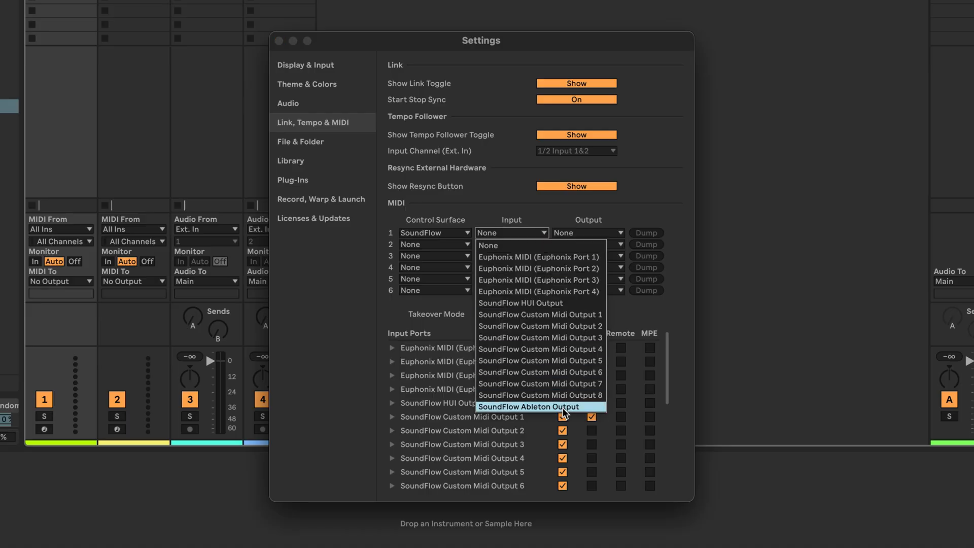
click(528, 406)
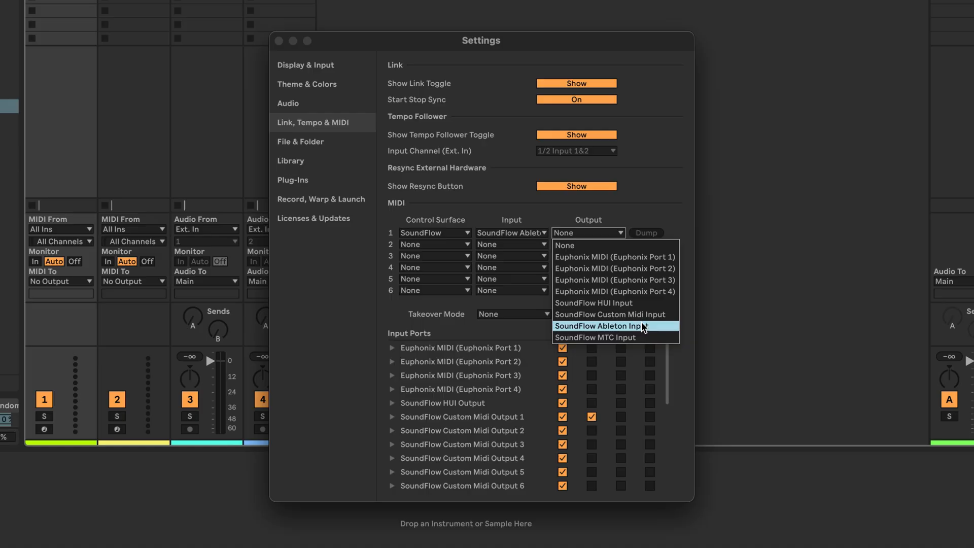
click(599, 326)
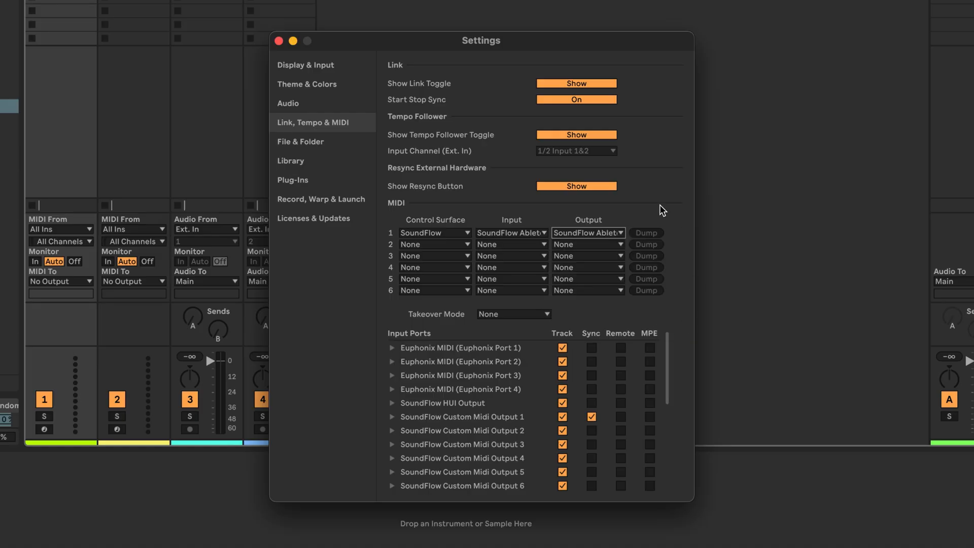
click(278, 40)
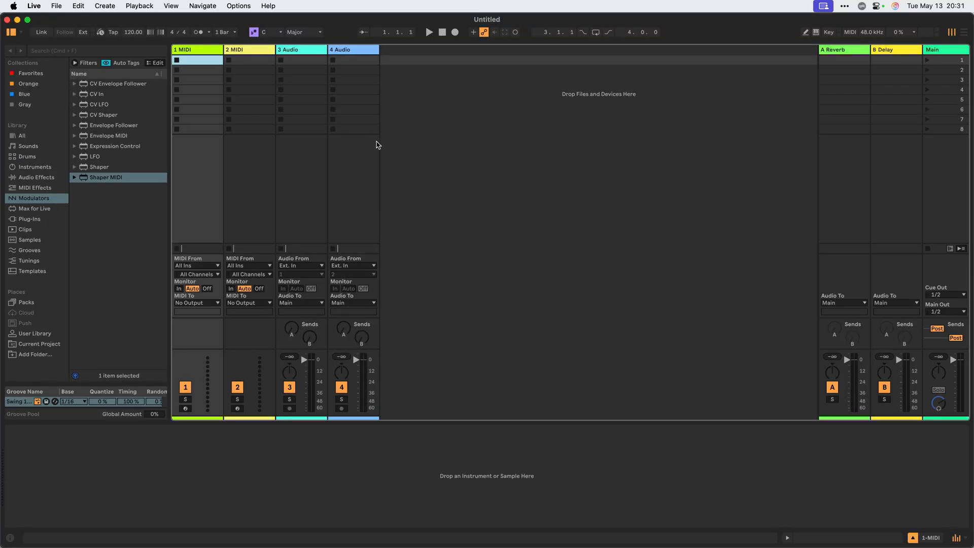
mouse_move(375, 149)
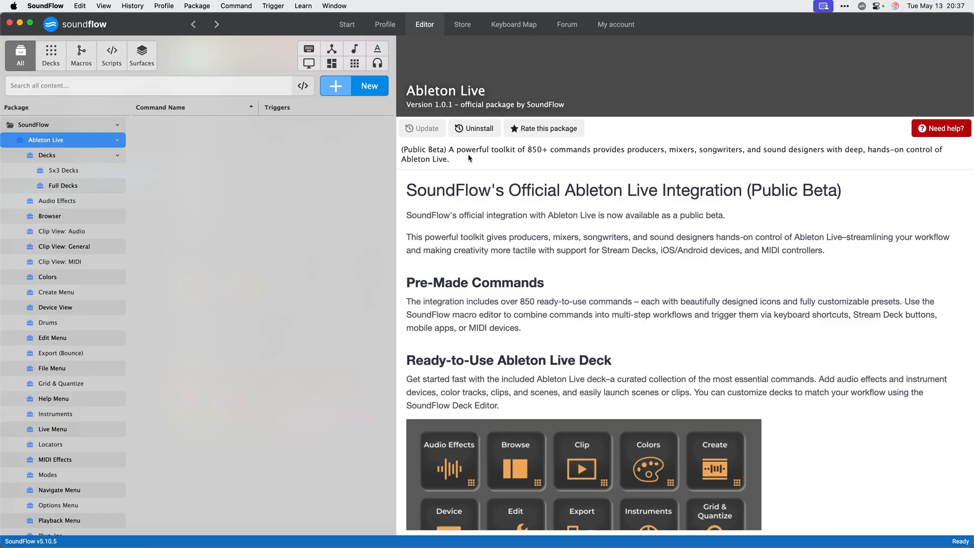
Browse Audio Effects and Create Menu, then show Ableton - Main Deck - 5x3 under 5x3 Decks.
click(63, 171)
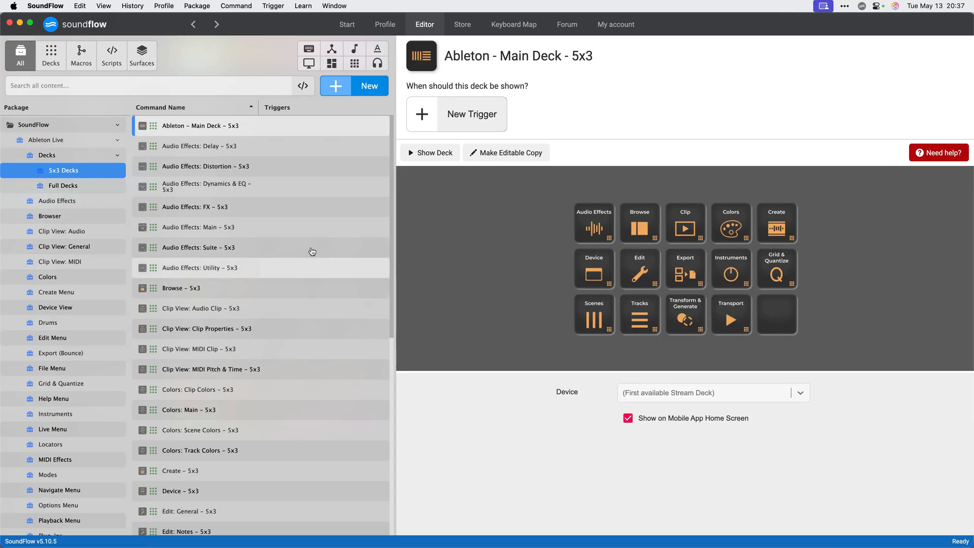
click(56, 201)
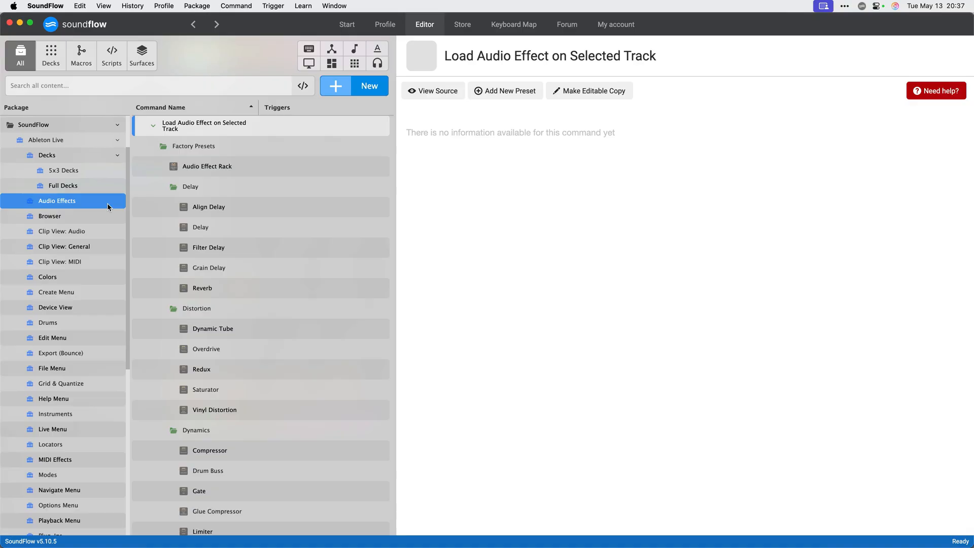
click(56, 293)
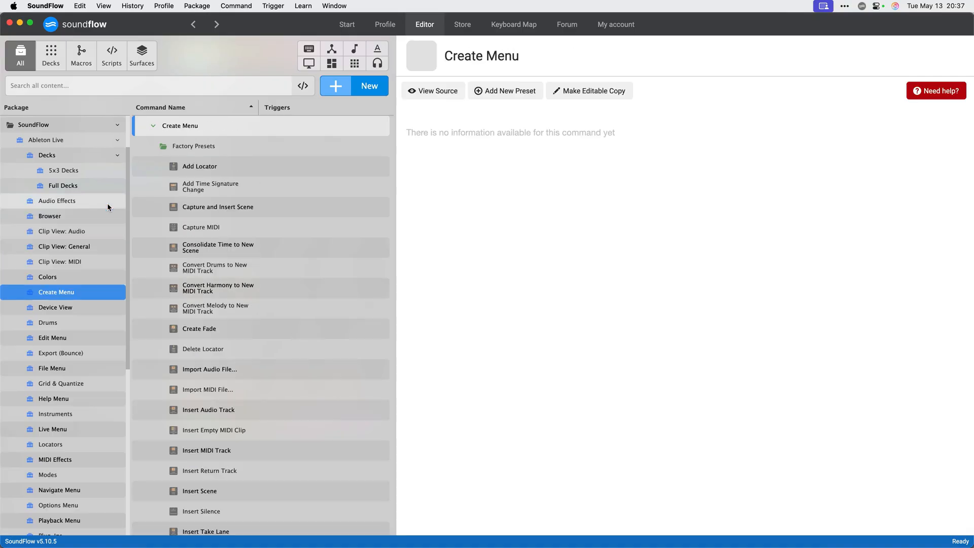
click(63, 170)
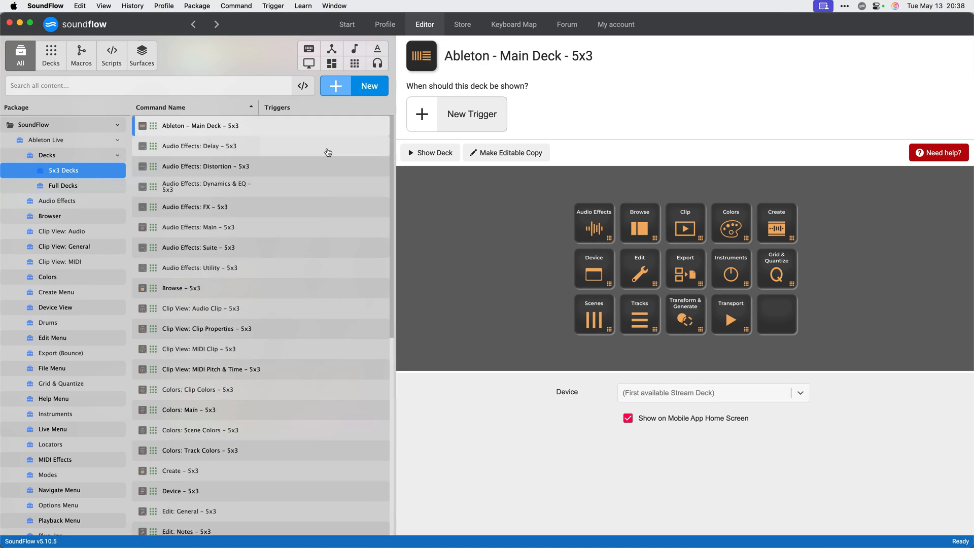
From the deck's Audio Effects > Delay page, load Align Delay, Delay, Filter Delay and Grain Delay.
click(200, 126)
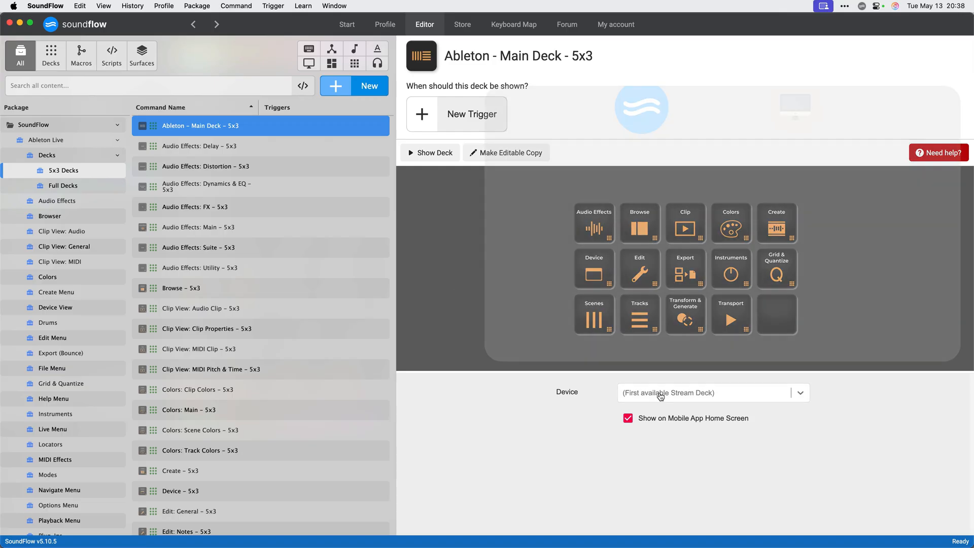
click(712, 392)
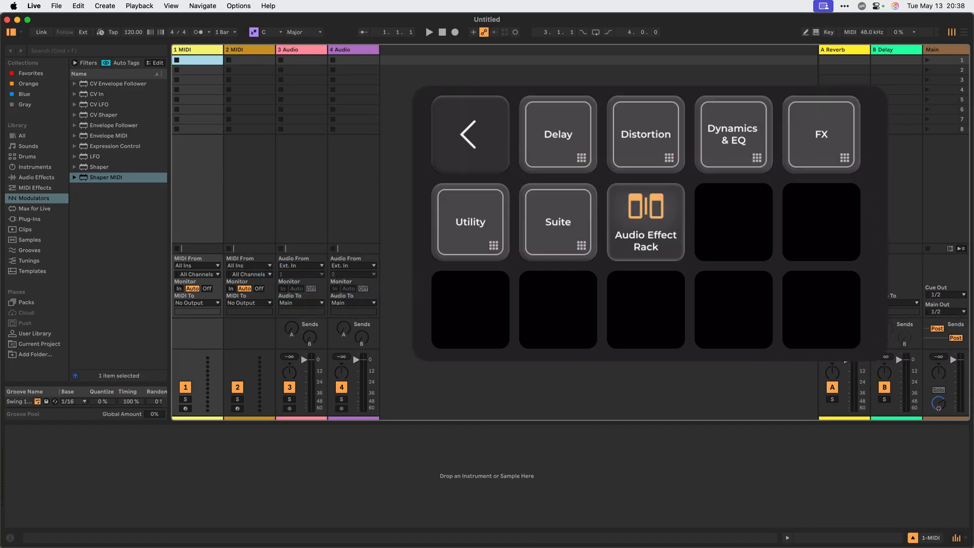
click(557, 134)
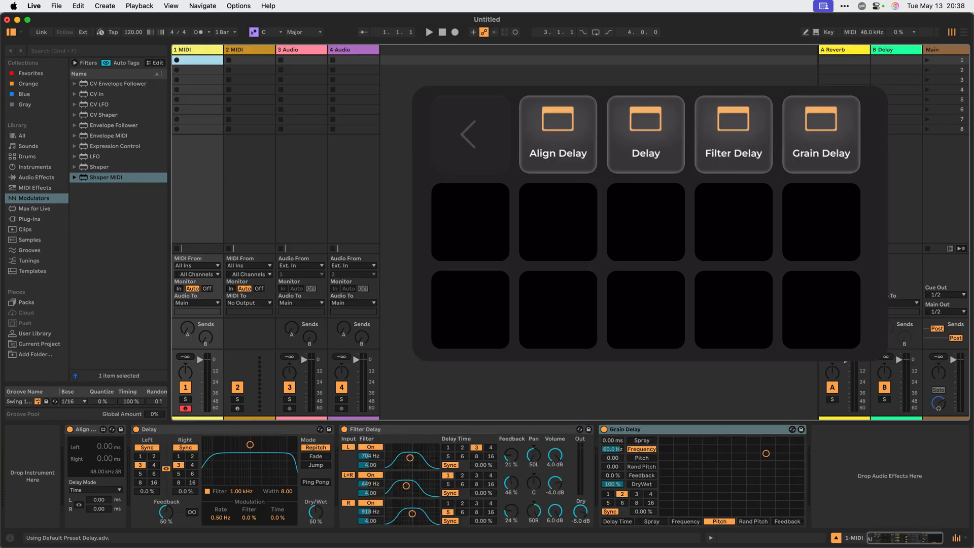
click(469, 134)
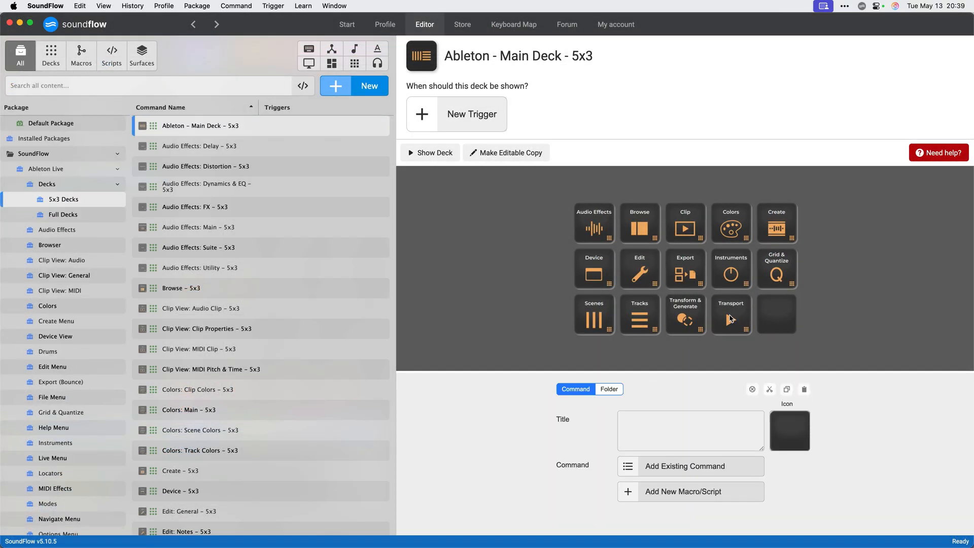
Make an editable copy of the Main Deck 5x3 in the Default Package and delete its empty button.
click(776, 313)
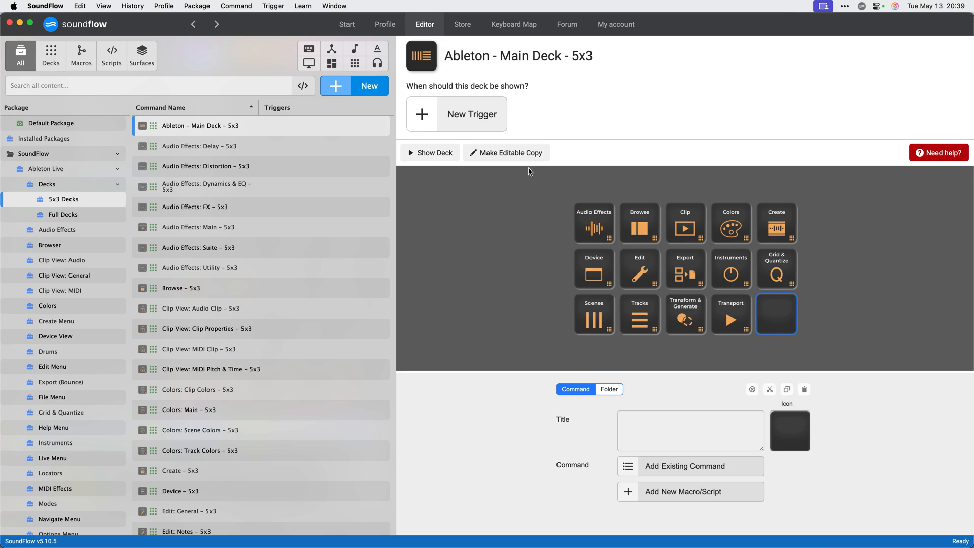
text(d)
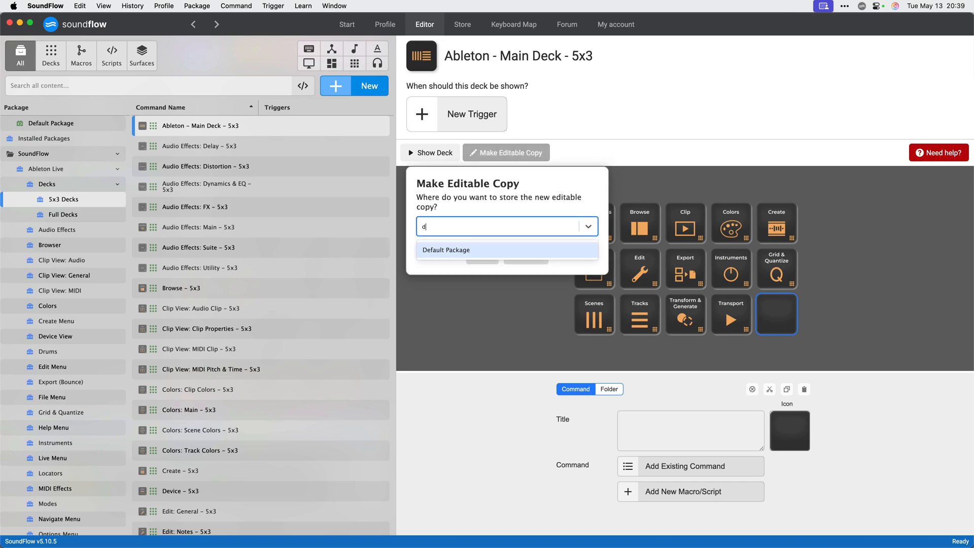
click(445, 249)
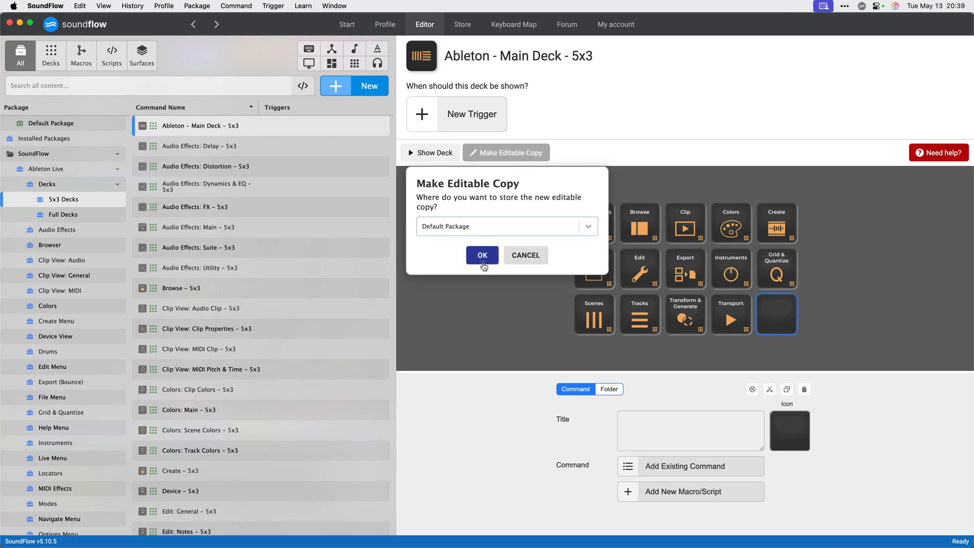
click(481, 255)
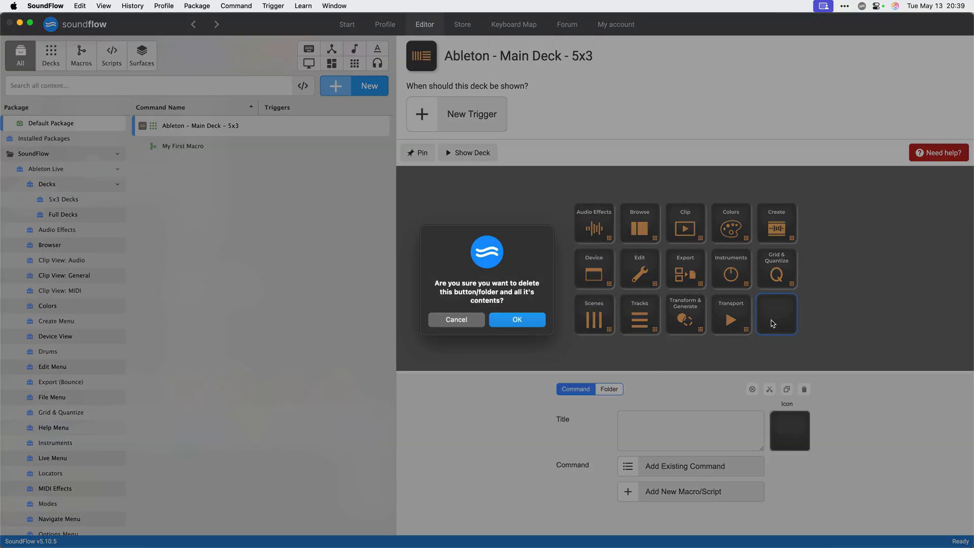
click(516, 319)
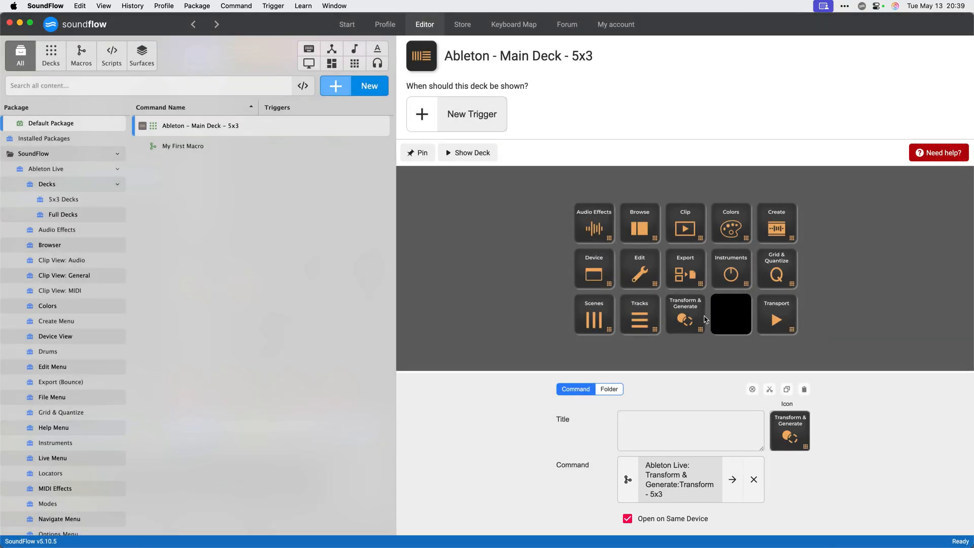
click(731, 314)
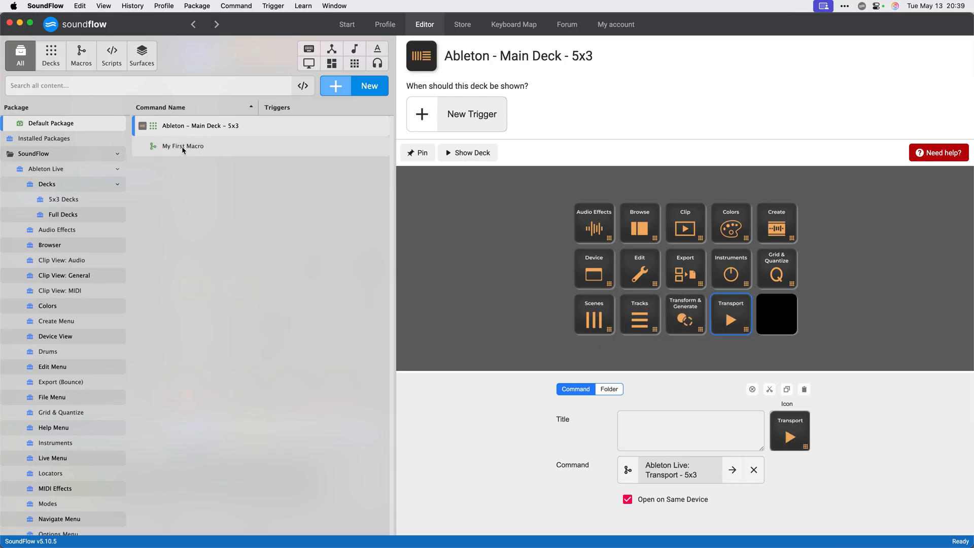
Assign My First Macro to the deck's last slot, view its actions, and show the deck.
click(776, 314)
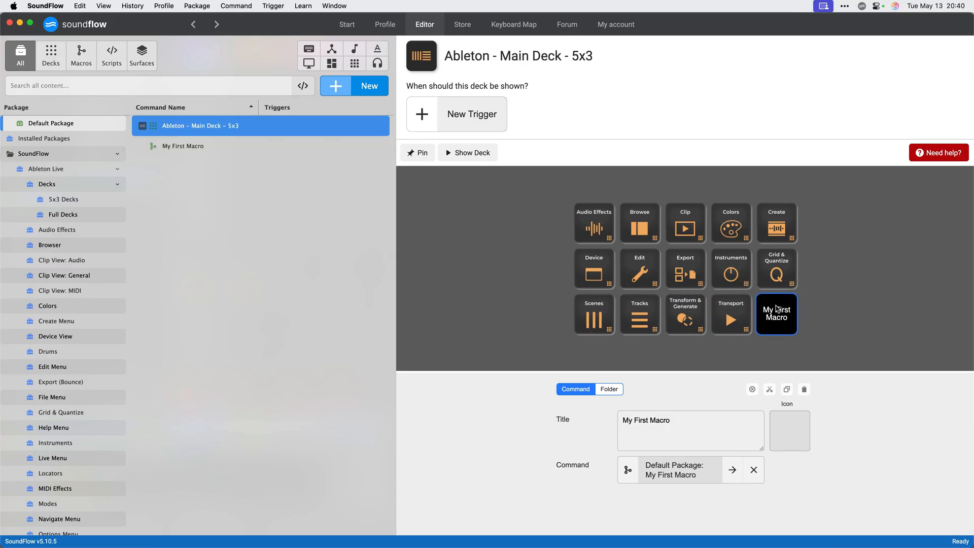
click(183, 146)
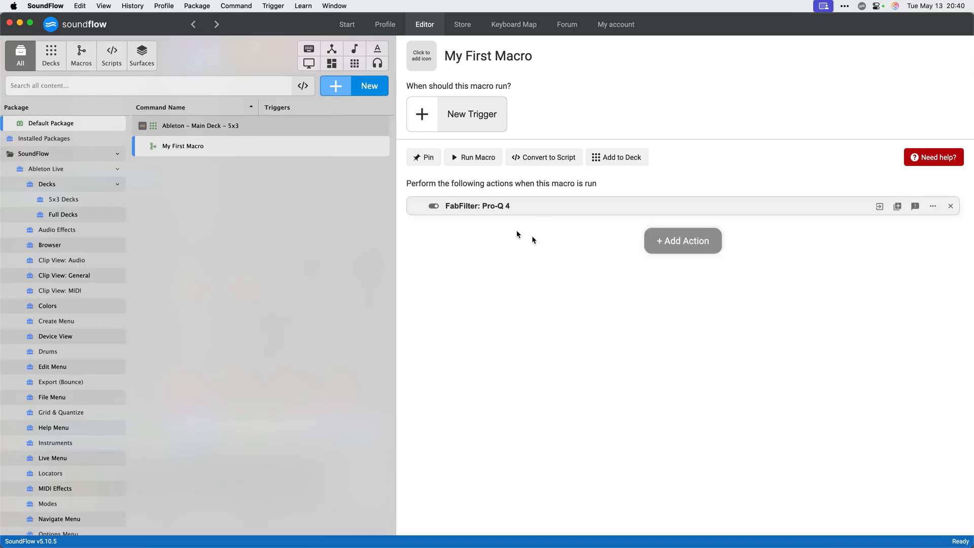
click(200, 125)
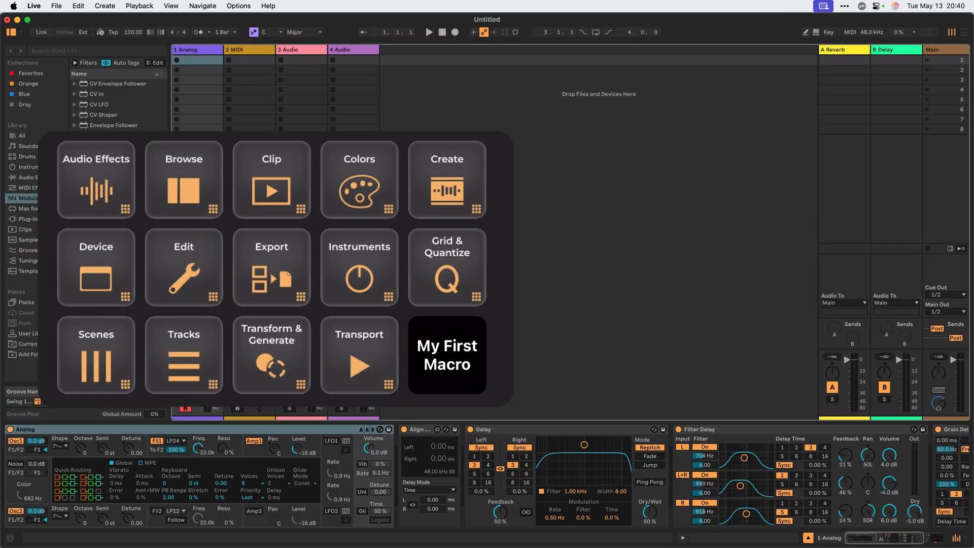
Run My First Macro from the deck shown over the Ableton Live set.
click(301, 49)
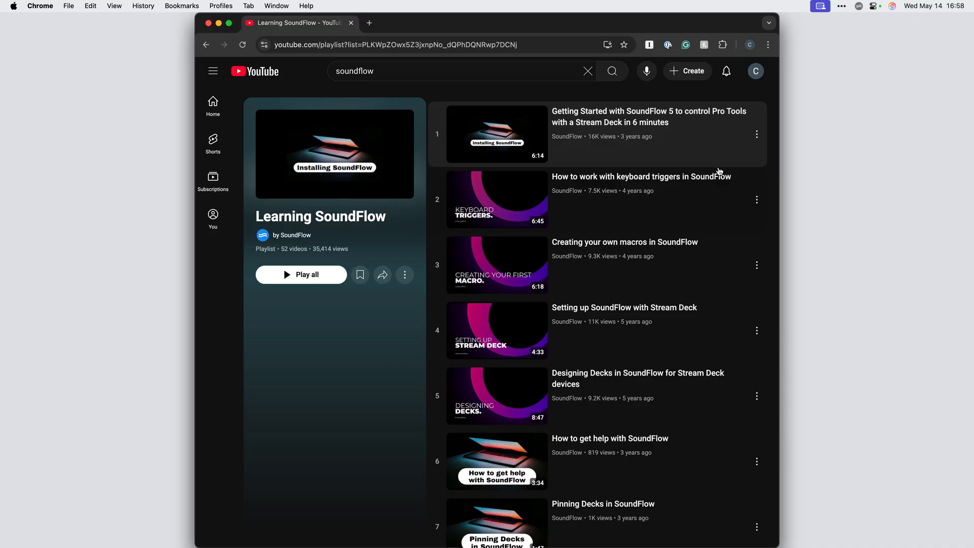
mouse_move(686, 326)
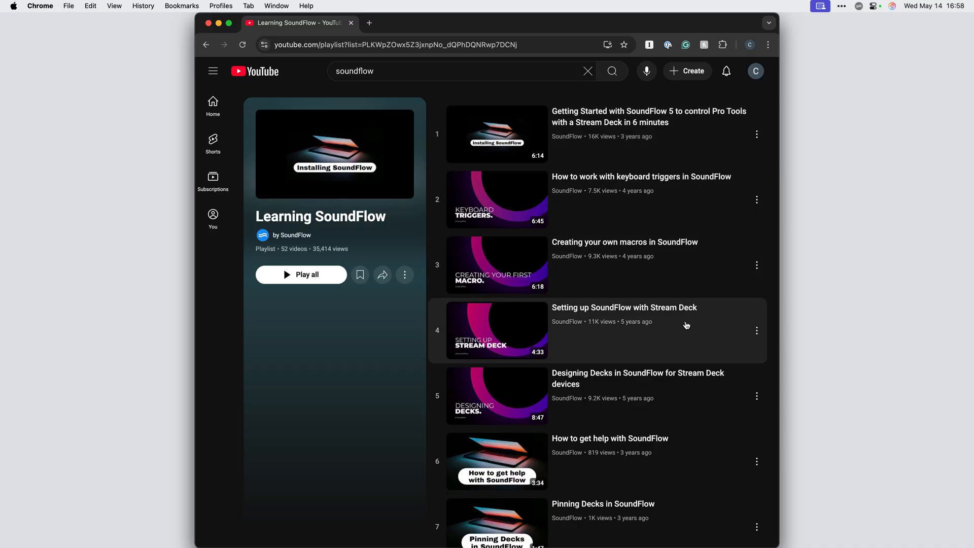
mouse_move(678, 438)
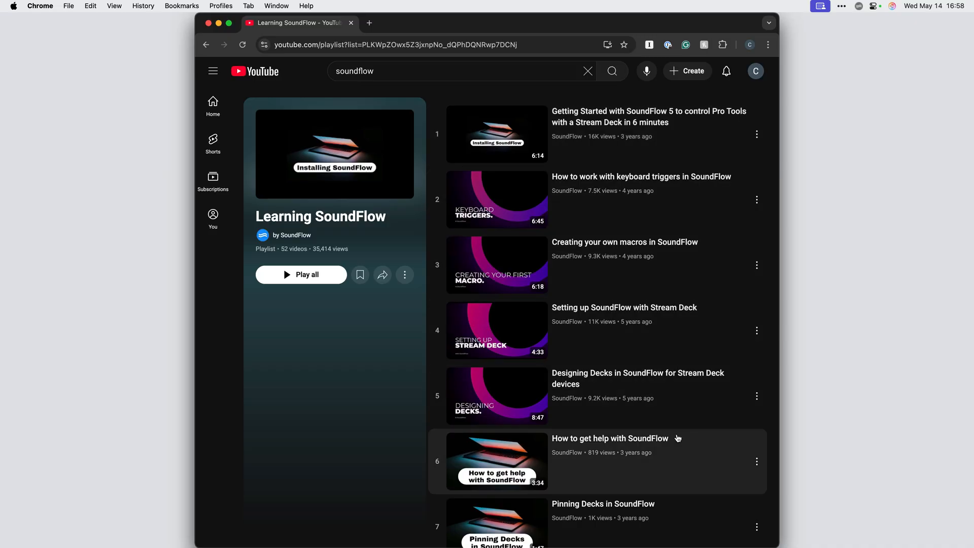
Scroll down through the Learning SoundFlow YouTube playlist videos.
scroll(down, 3)
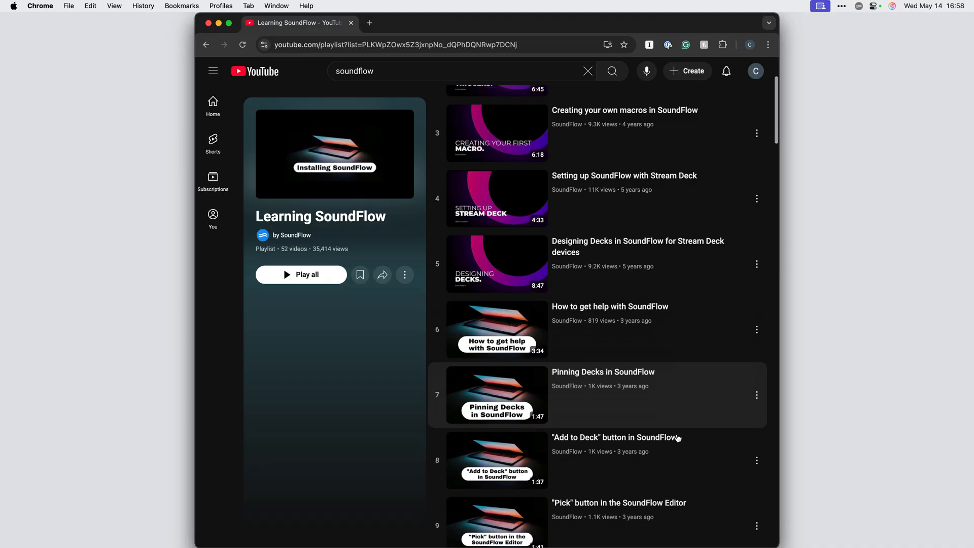
scroll(down, 3)
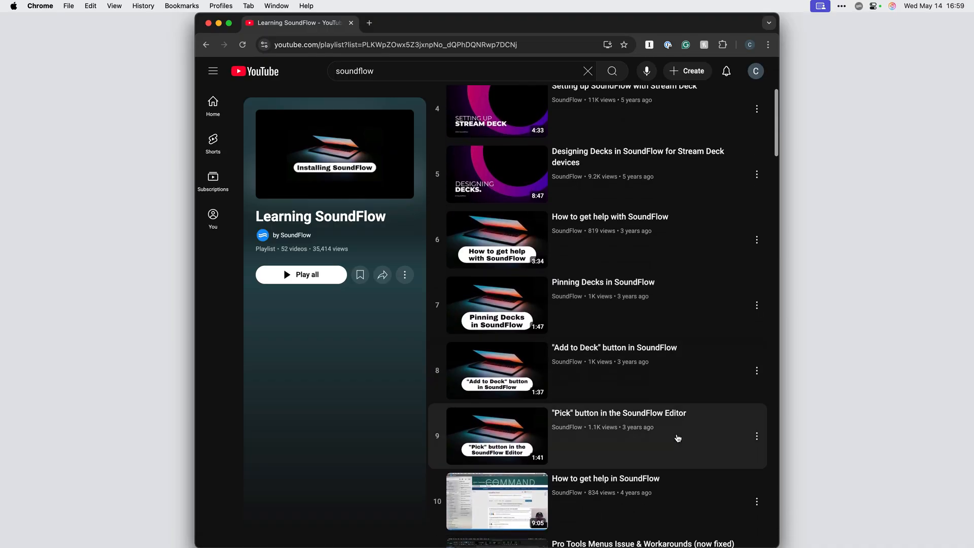
scroll(down, 3)
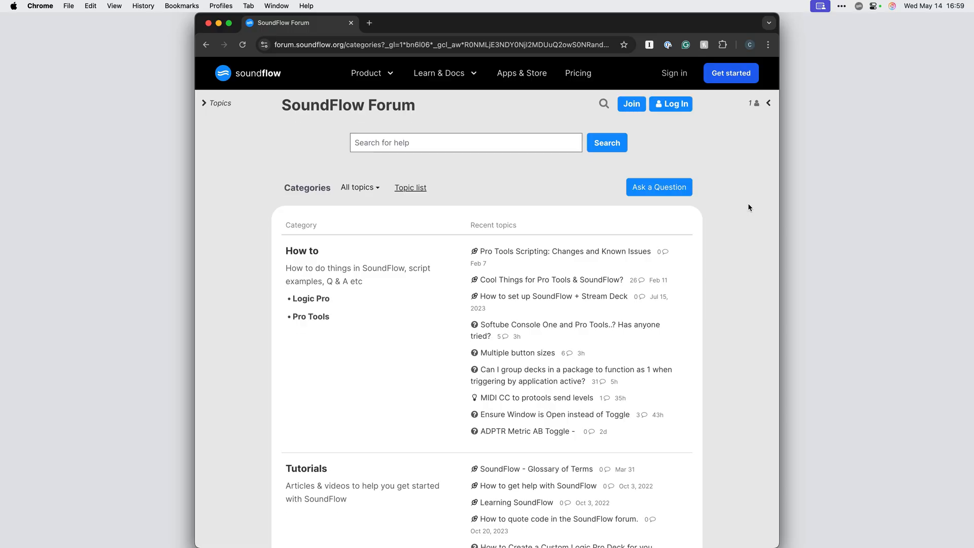
scroll(down, 3)
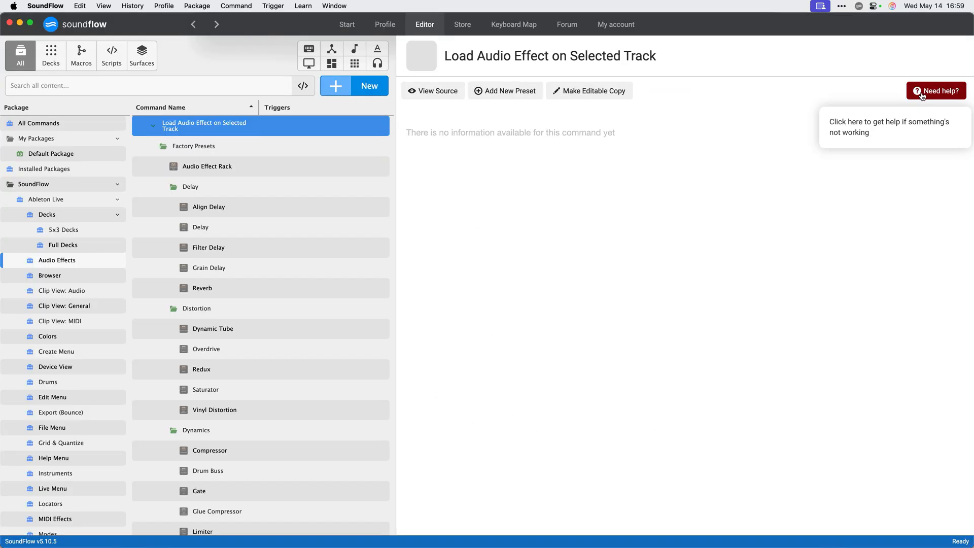
Open the Need help? options for the Load Audio Effect on Selected Track command.
click(936, 91)
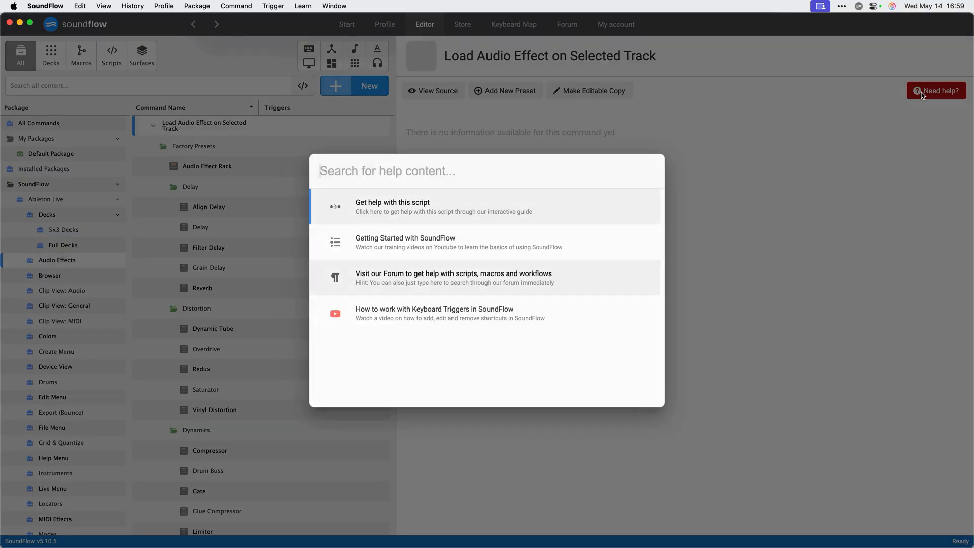